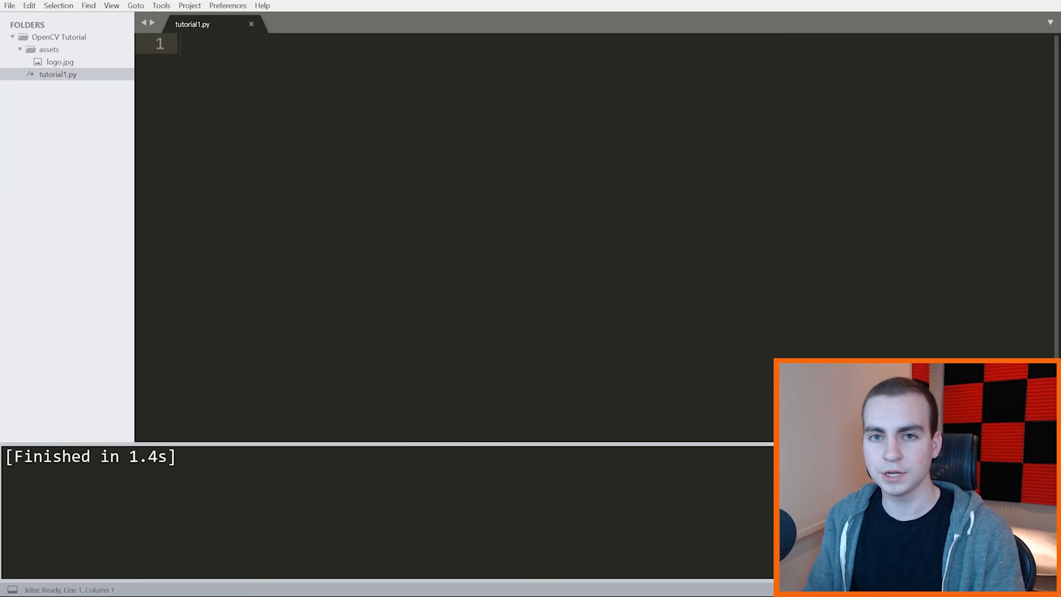
- Bring up a Command Prompt window in front of the empty tutorial1.py
click(179, 43)
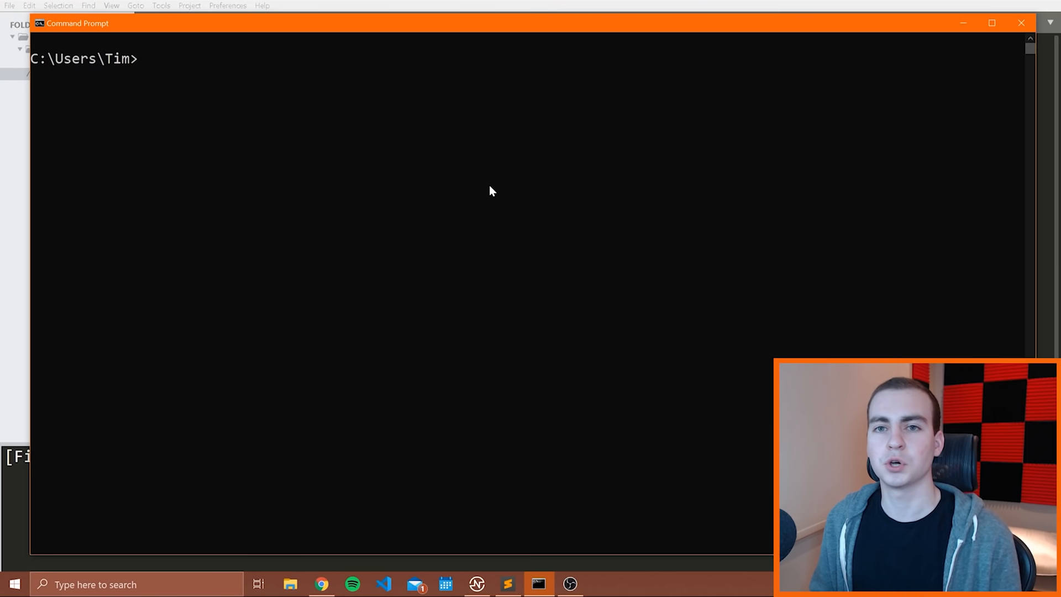
- Enter 'pip install opencv-python', then start retyping it as 'python -m pip install o'
click(992, 22)
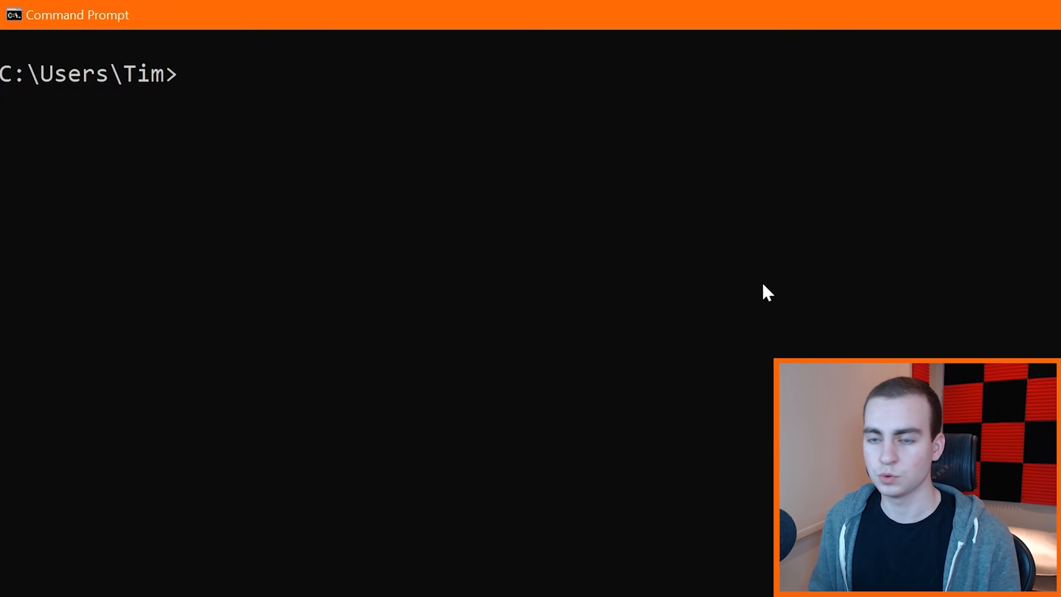
text(pip)
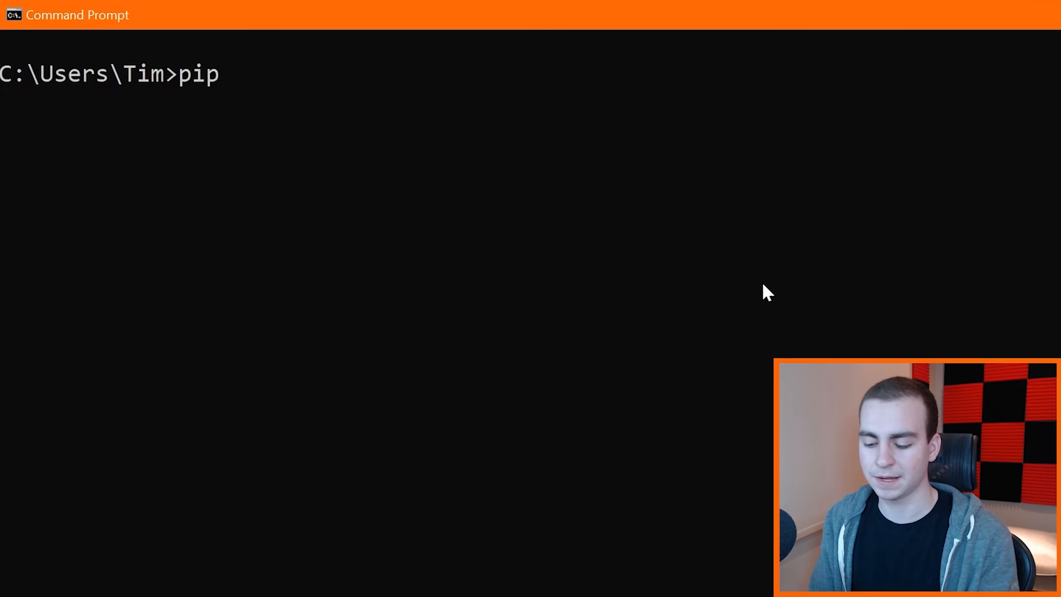
text(install)
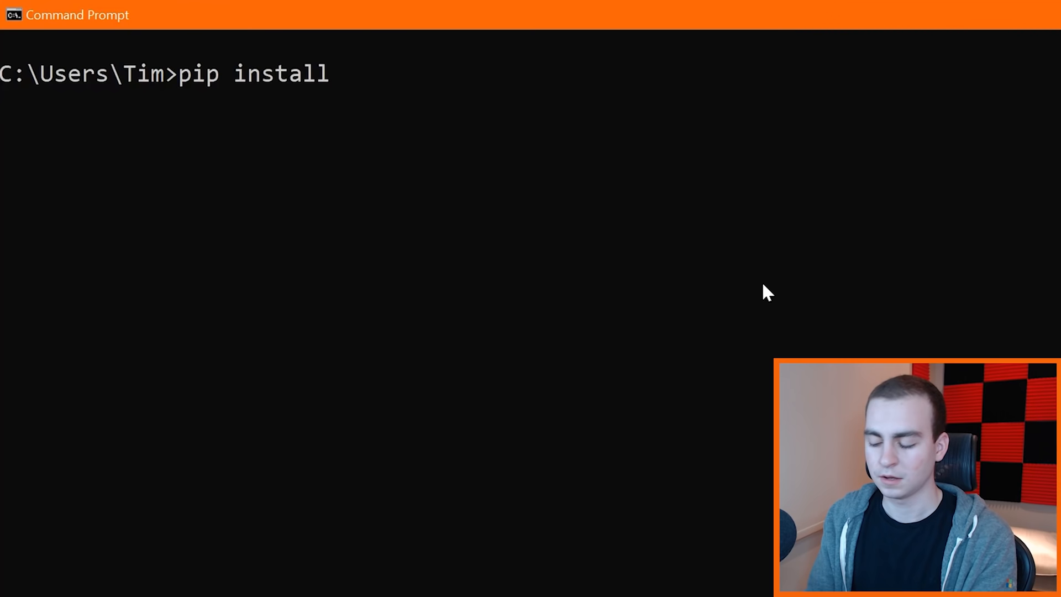
text(opencv-python)
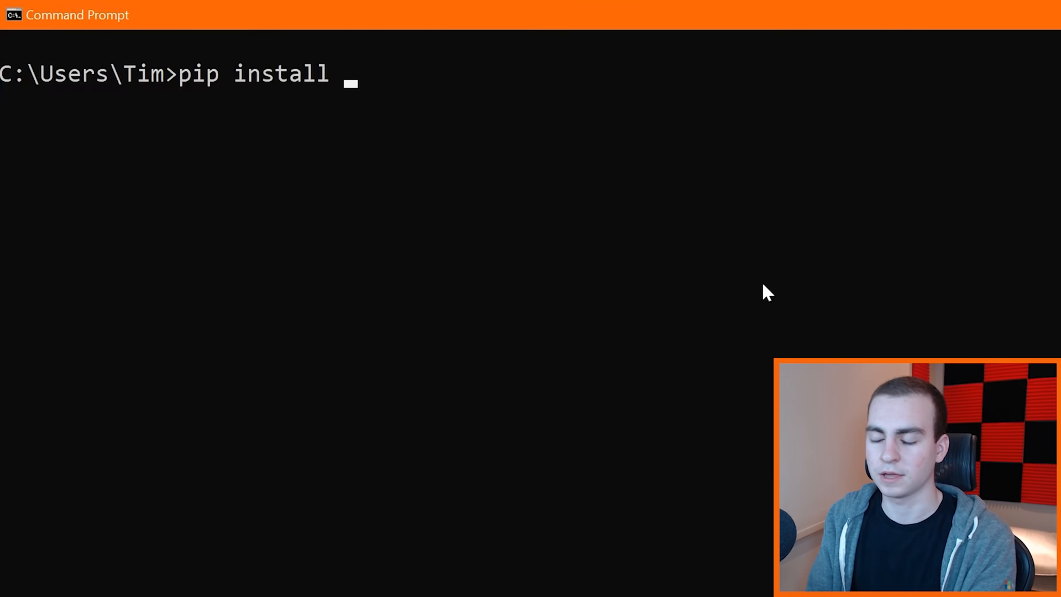
text(python -m pip install o)
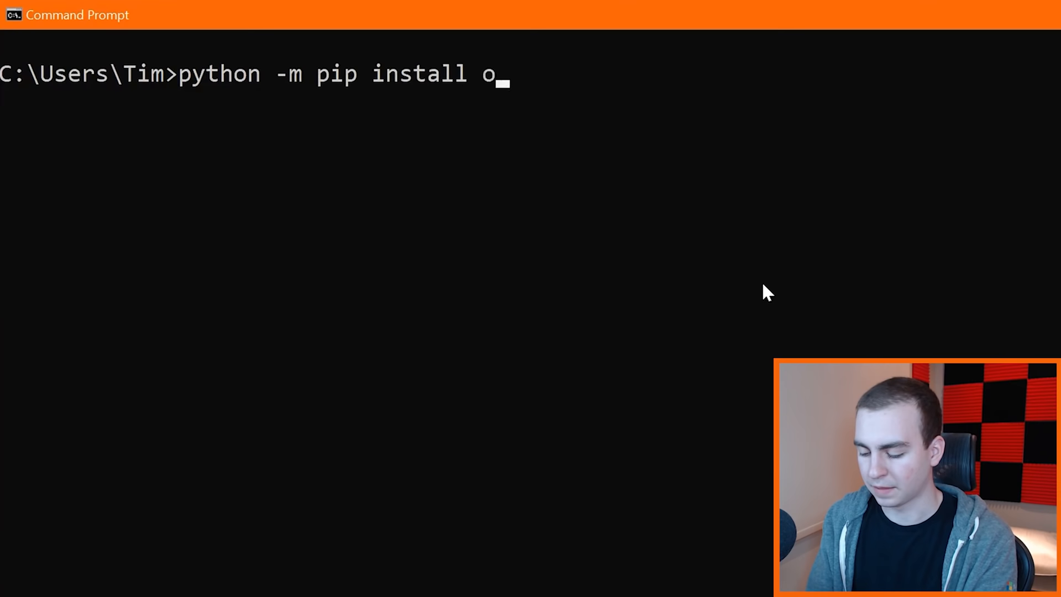
- Complete and run 'python -m pip install opencv-python' to install OpenCV
text(pencv-python)
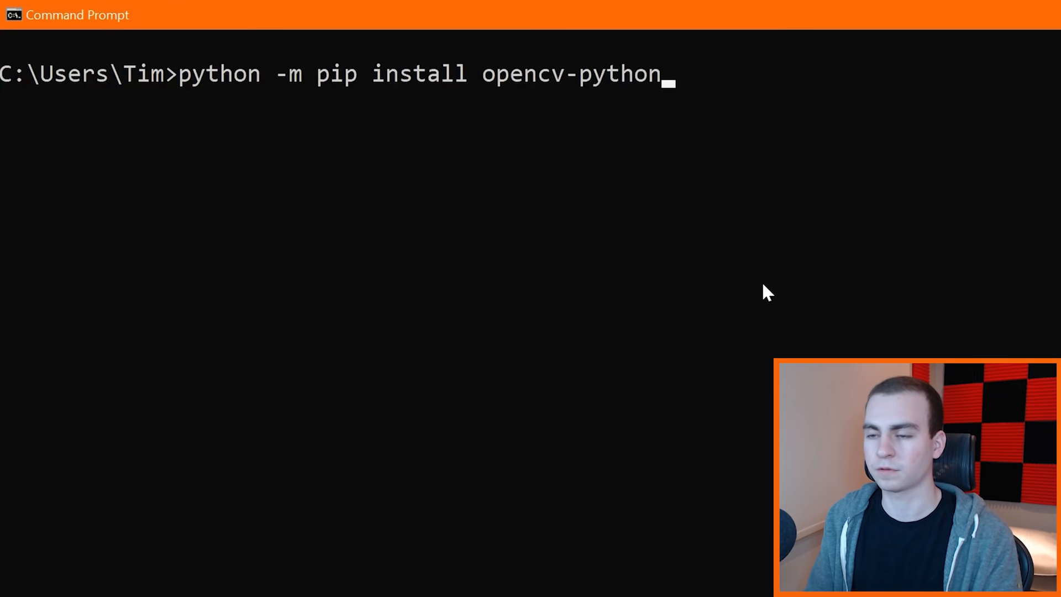
key(Backspace)
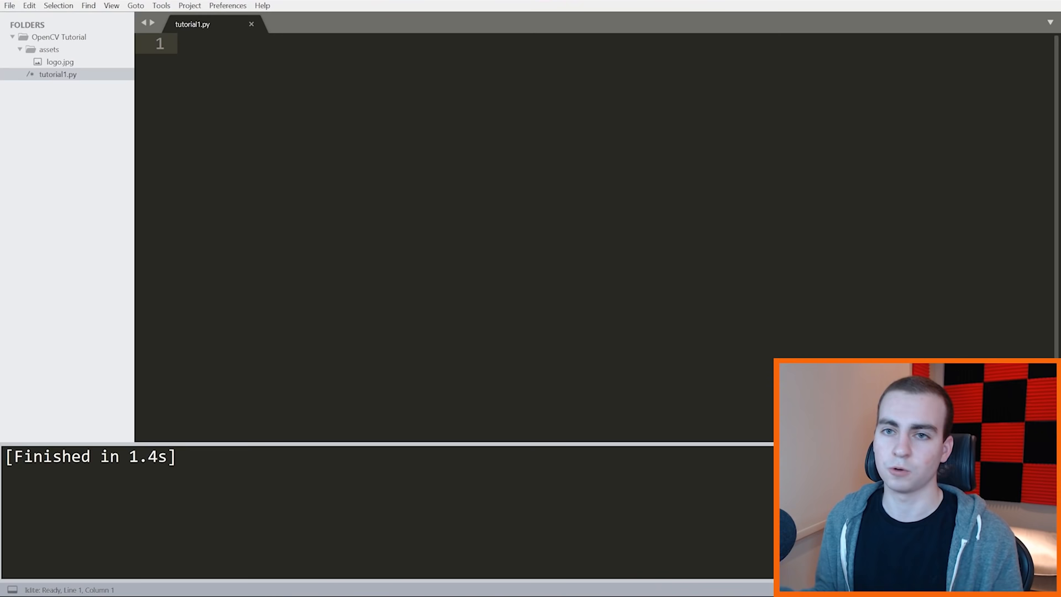
- Begin tutorial1.py with 'import cv2' followed by blank lines
text(import)
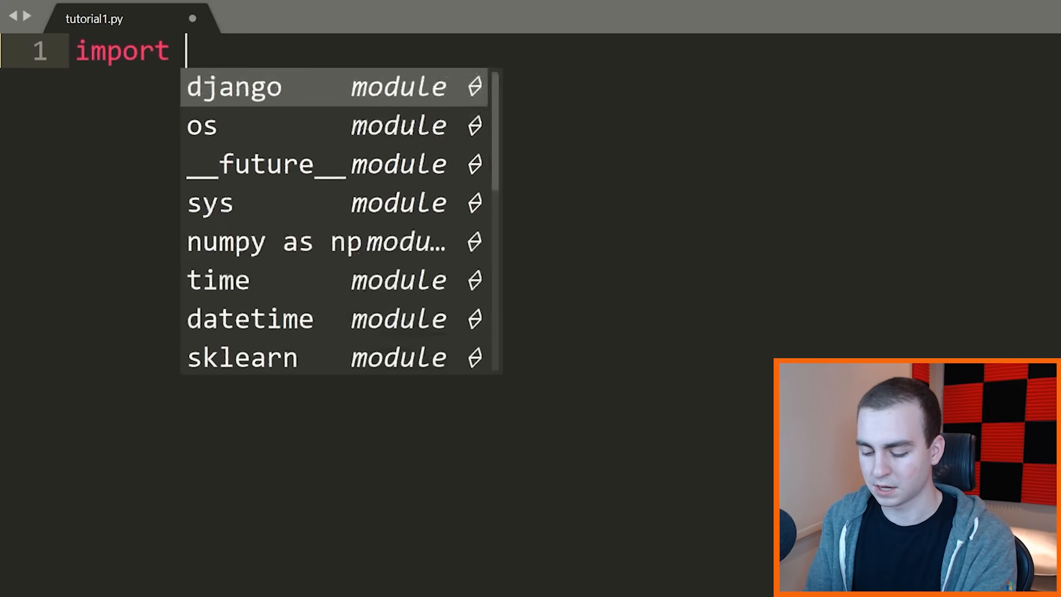
text(cv2)
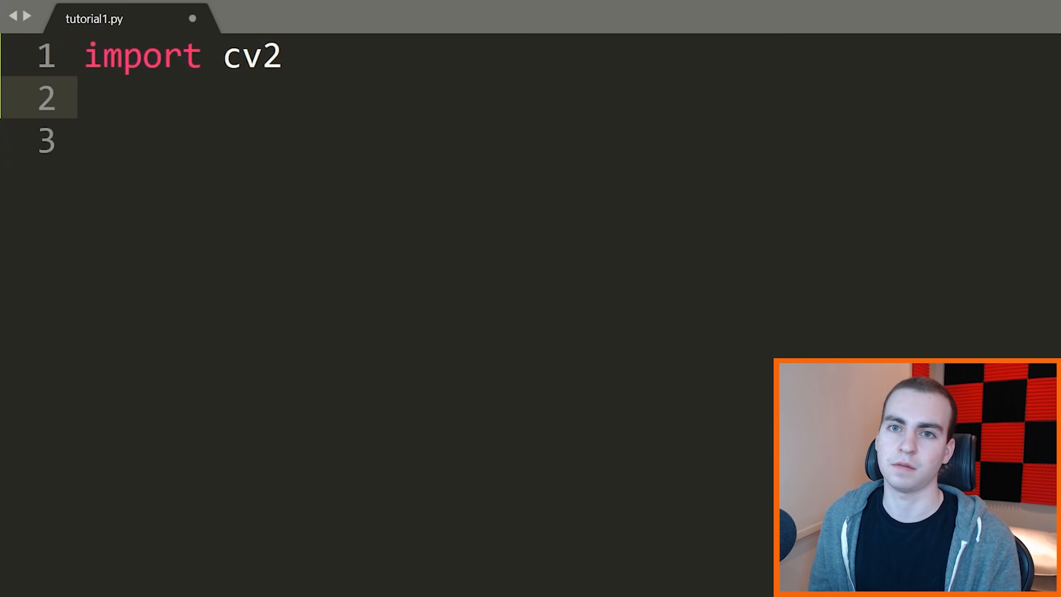
key(enter)
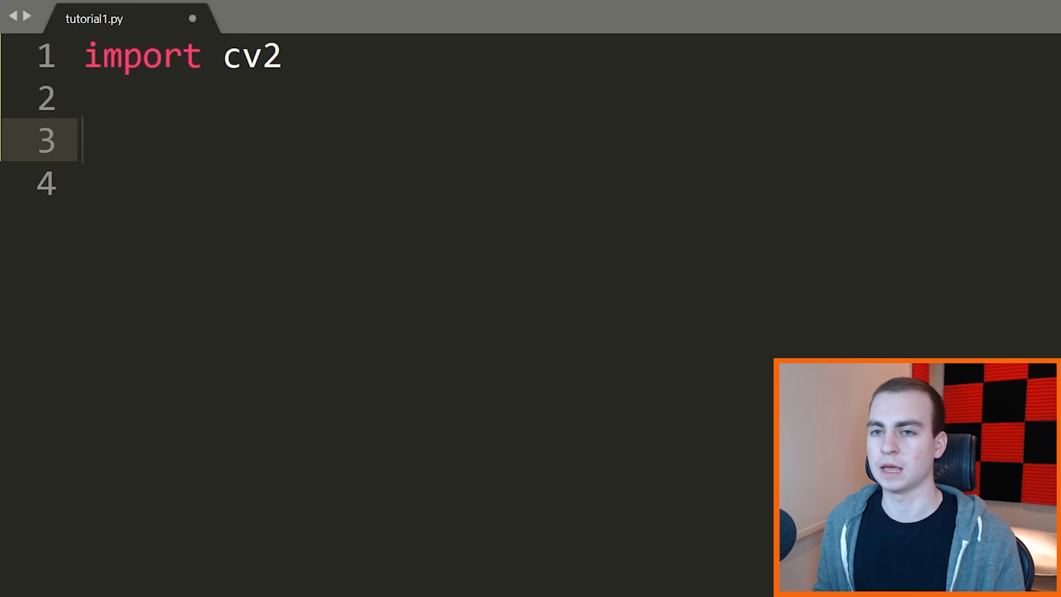
click(20, 17)
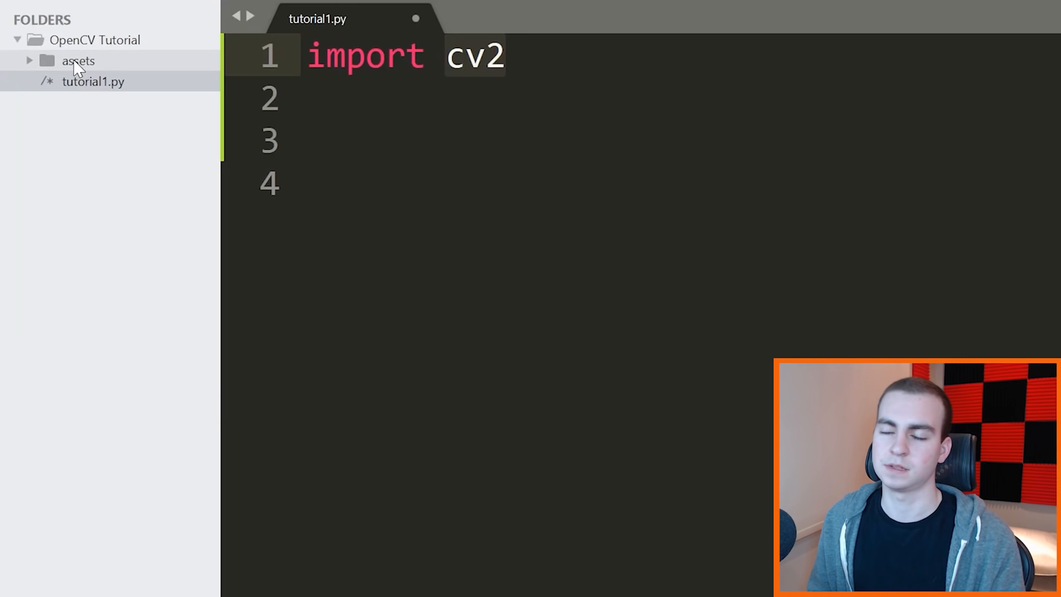
- Preview logo.jpg from the assets folder, then return to tutorial1.py and close the preview
click(77, 59)
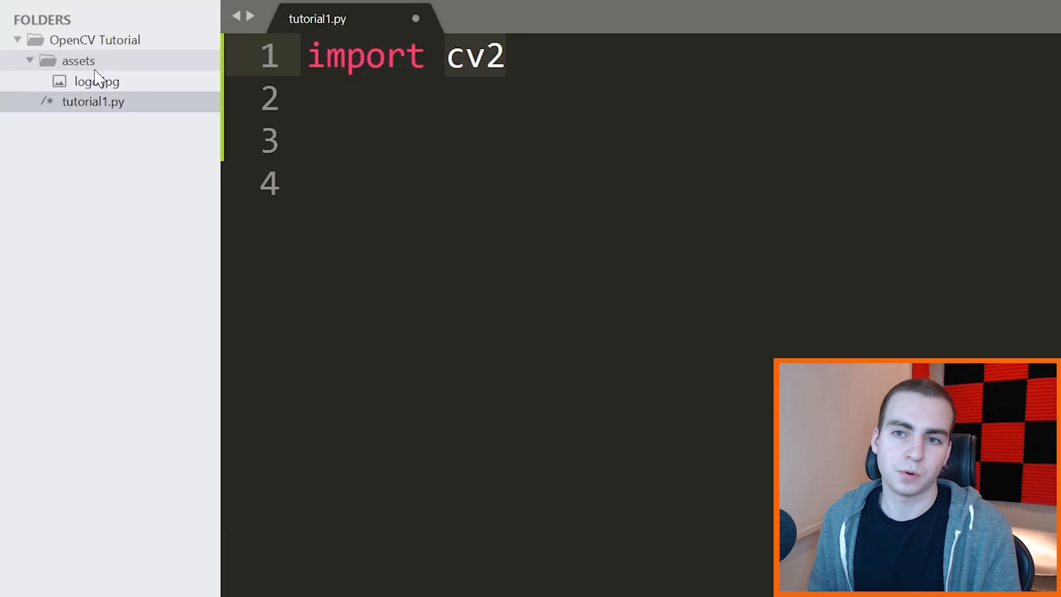
click(96, 80)
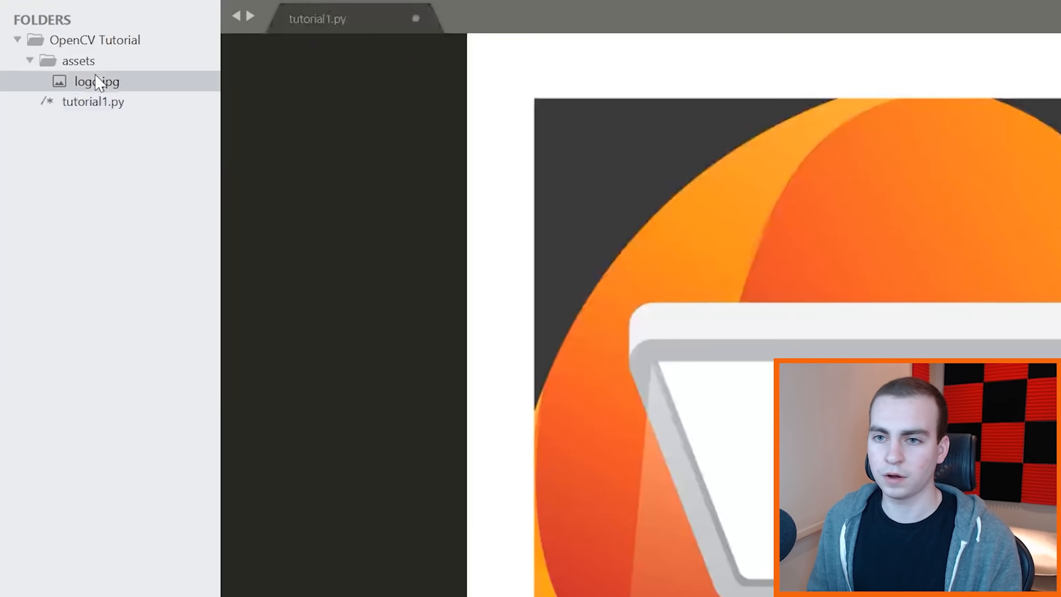
click(318, 18)
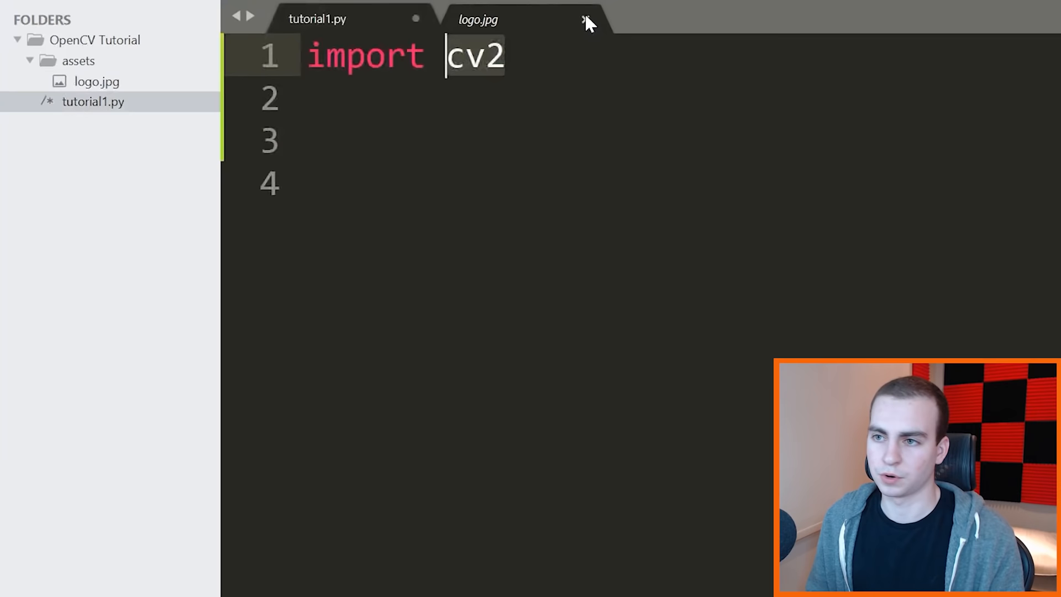
click(586, 19)
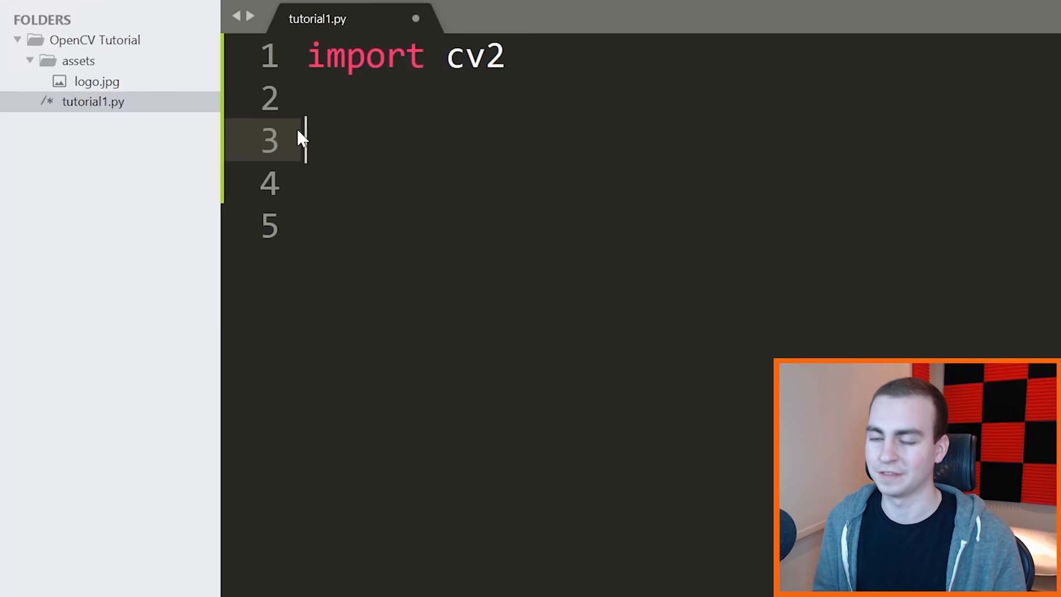
- Write line 3 as img = cv2.imread('assets/logo.png') using the imread completion
text(img)
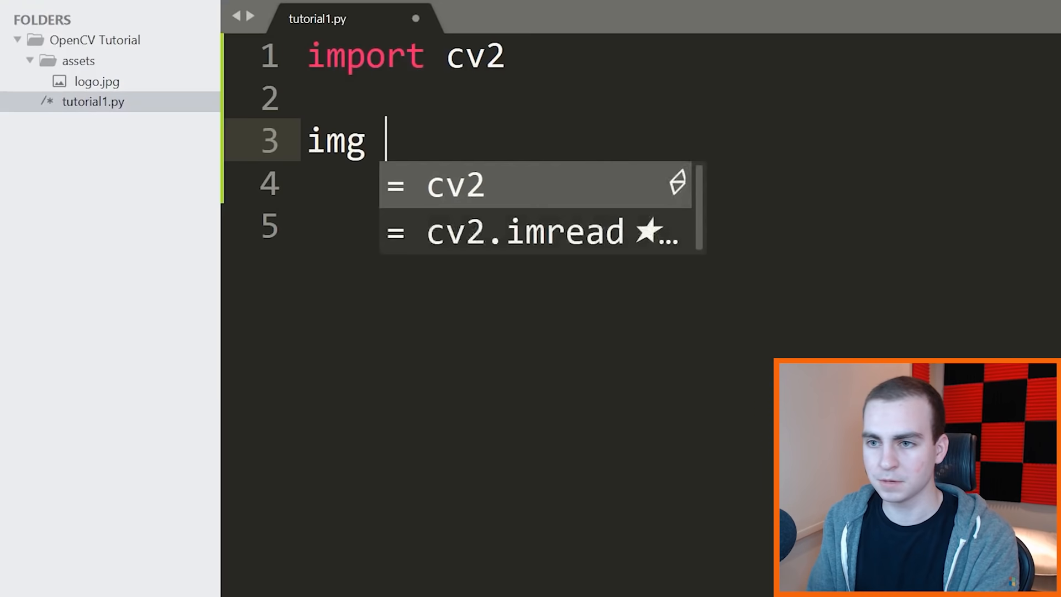
text(= cv2.)
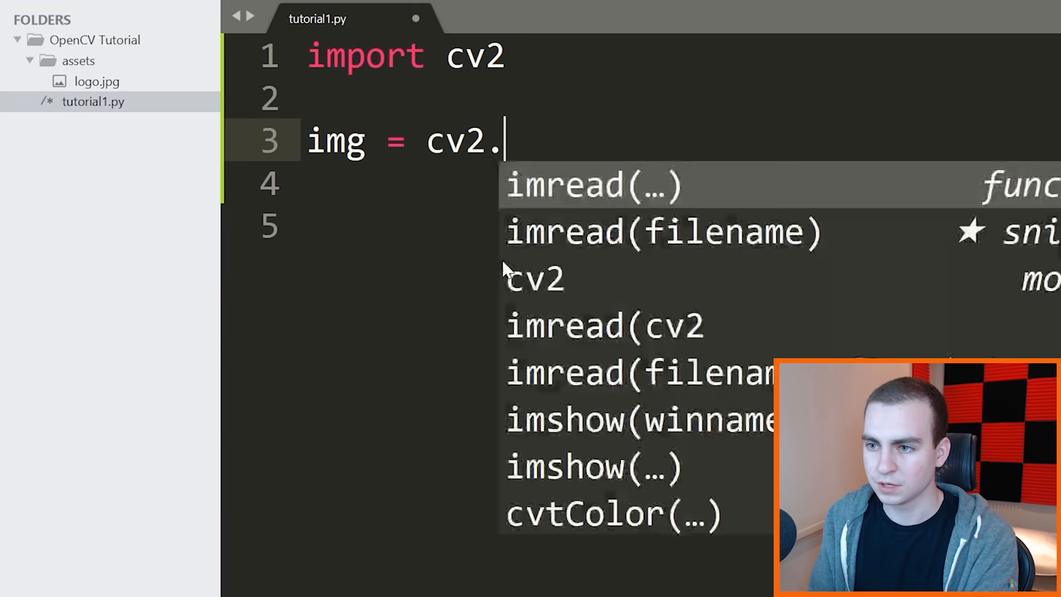
text(im)
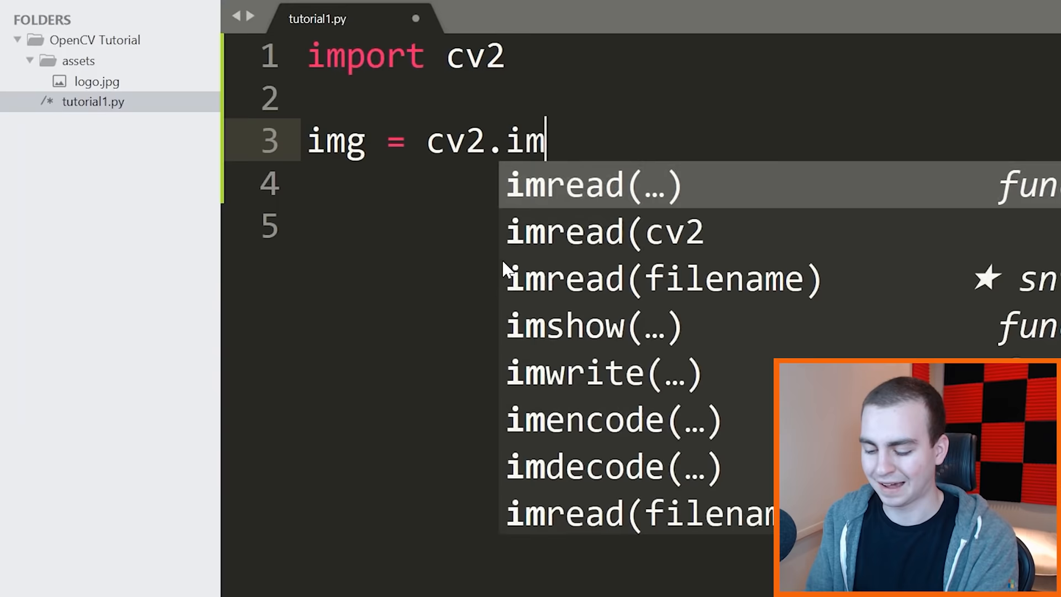
click(593, 185)
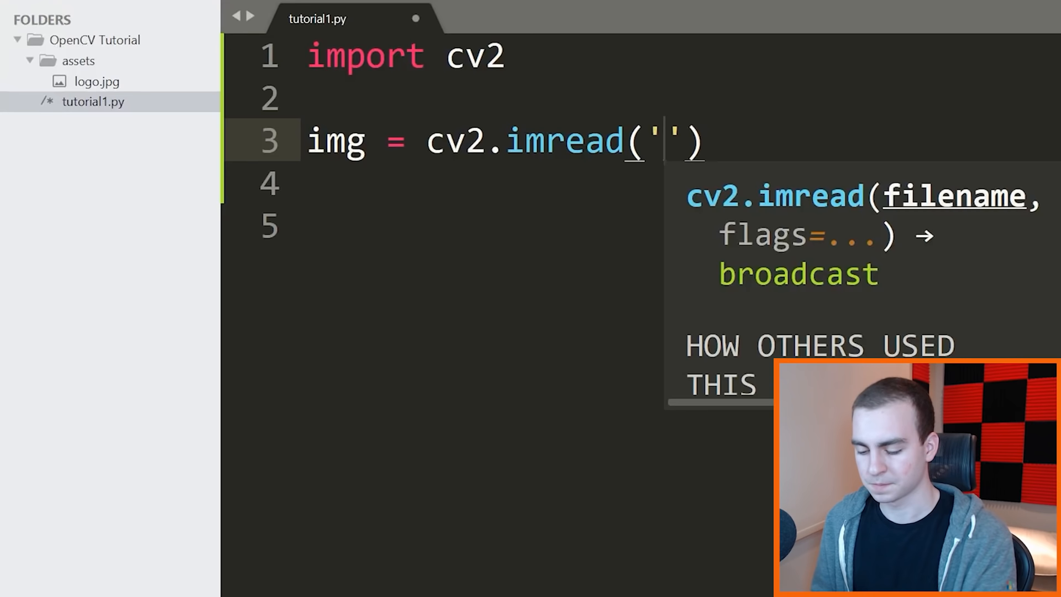
text(assets/logo.)
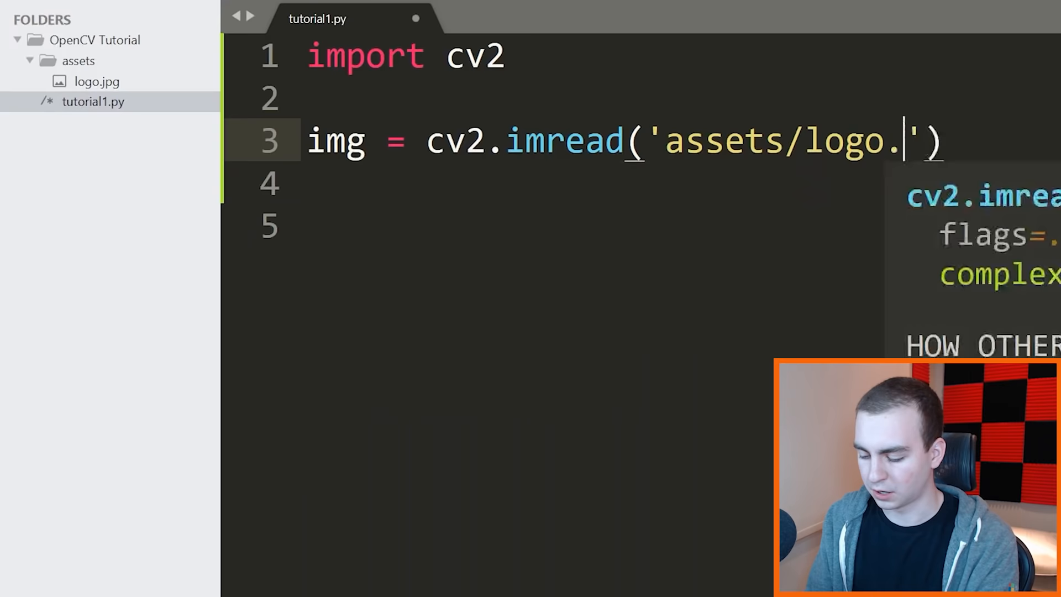
text(png)
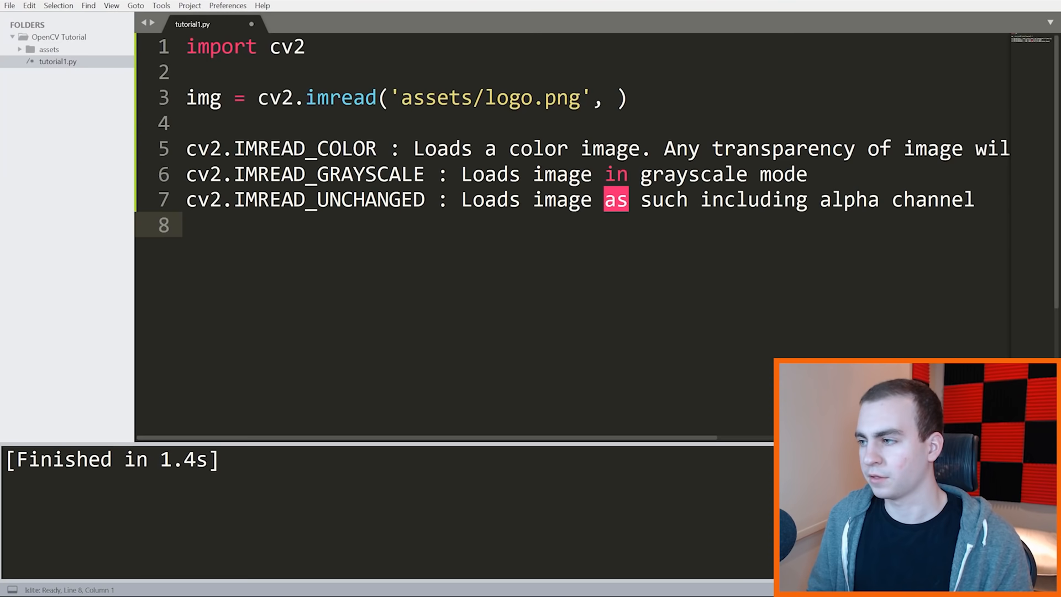
- Number the flag note lines: -1 before IMREAD_COLOR, 0 before IMREAD_GRAYSCALE, 1 before the third
click(188, 148)
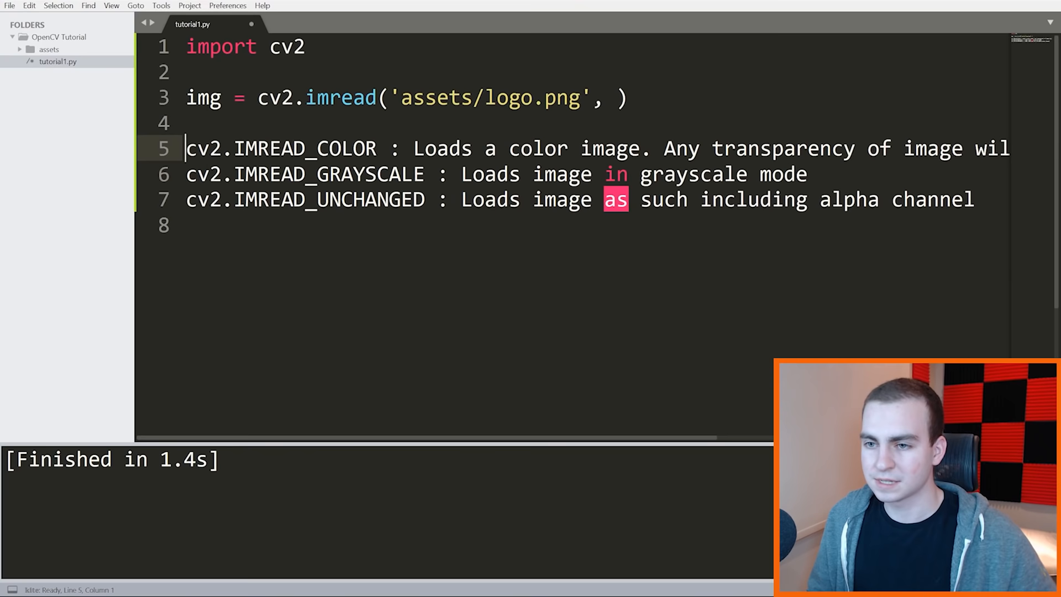
text(-1,)
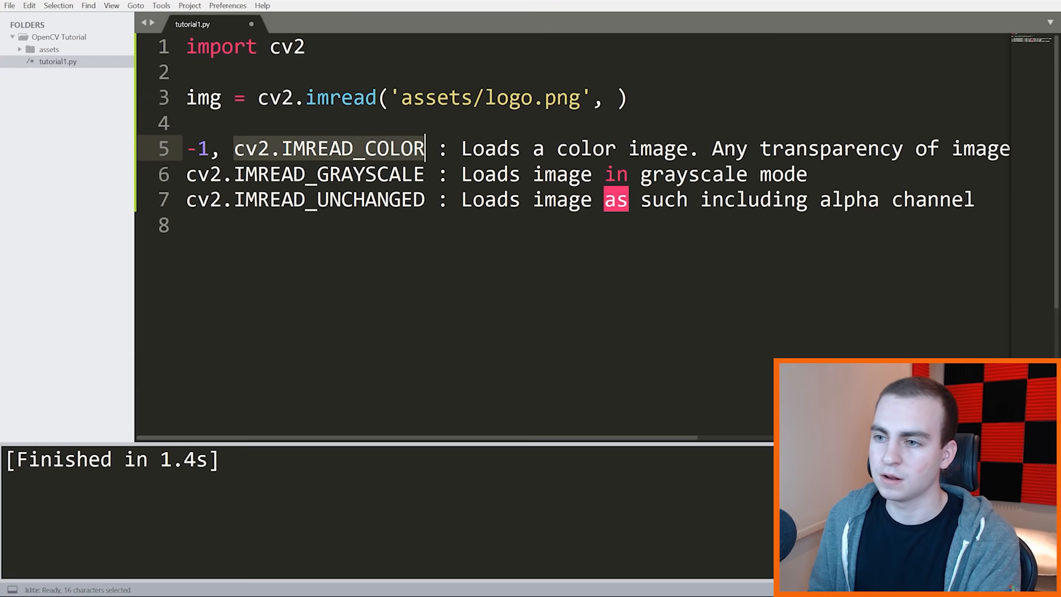
click(306, 174)
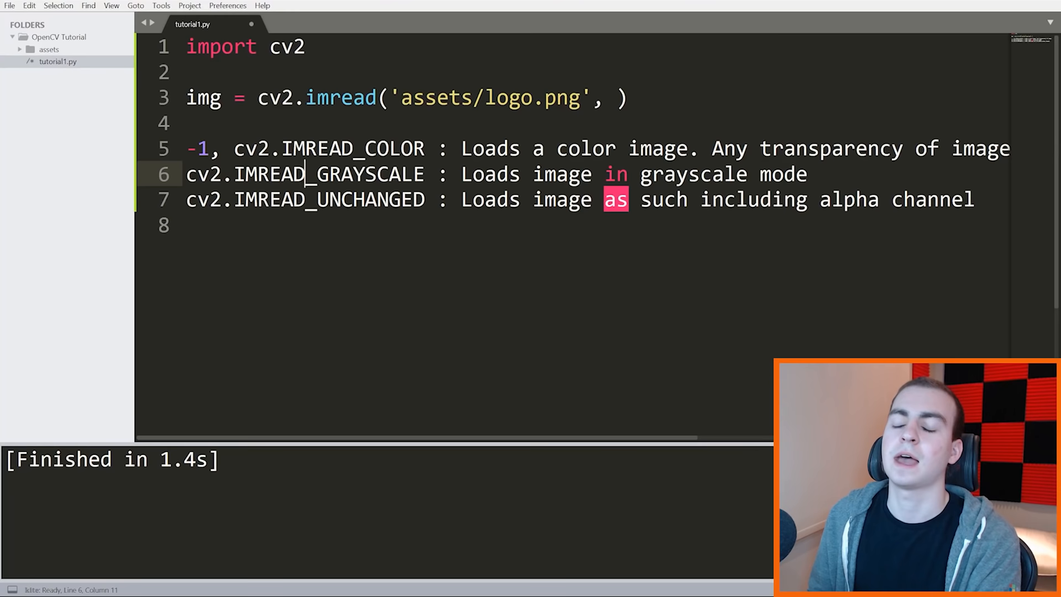
text(0,)
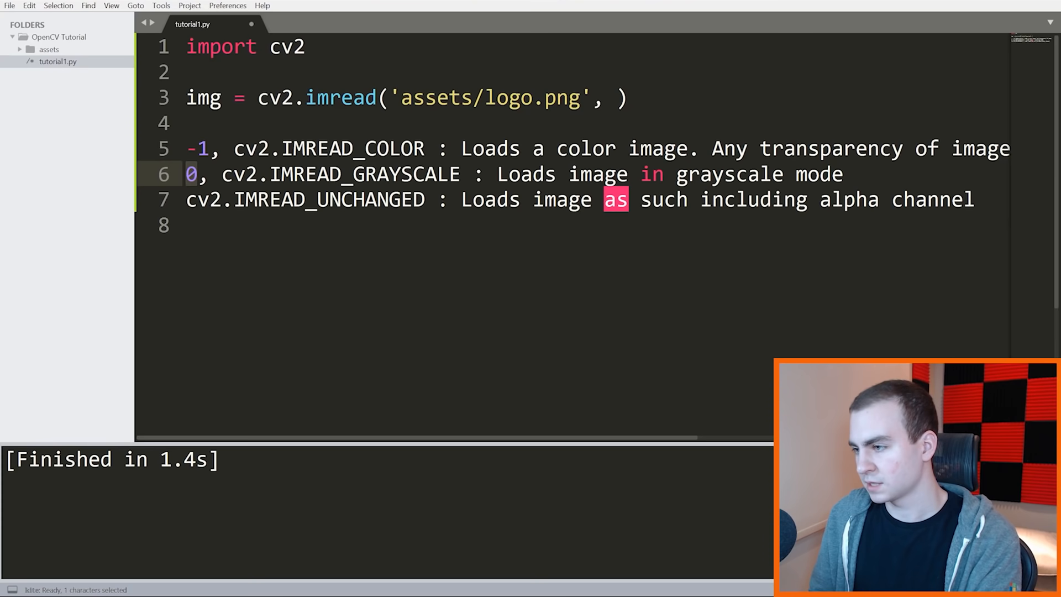
text(1,)
click(597, 97)
text(0)
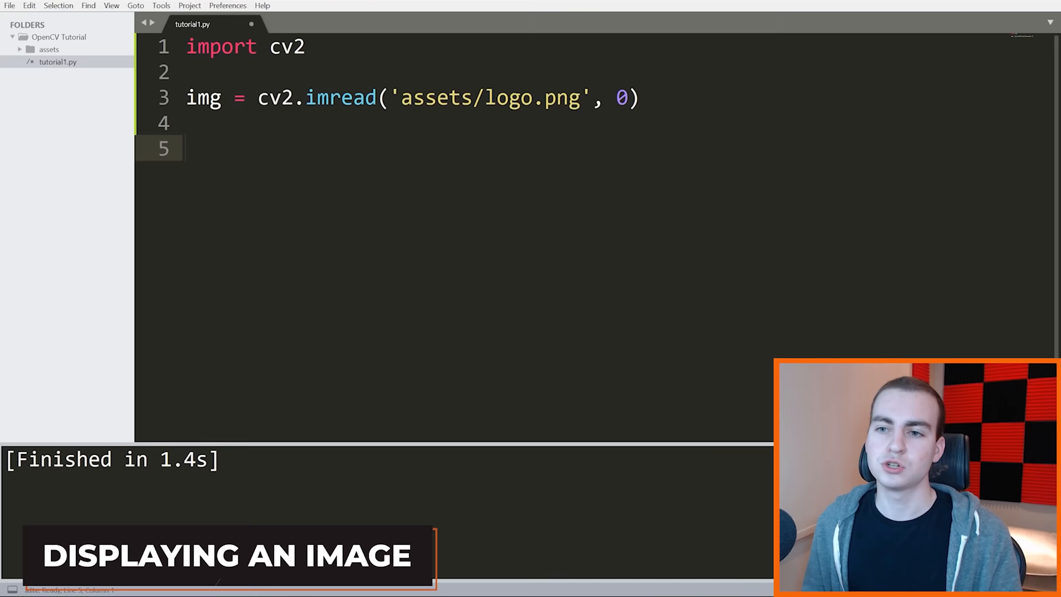
- Start line 5 with 'cv2' for the image display call
text(cv2)
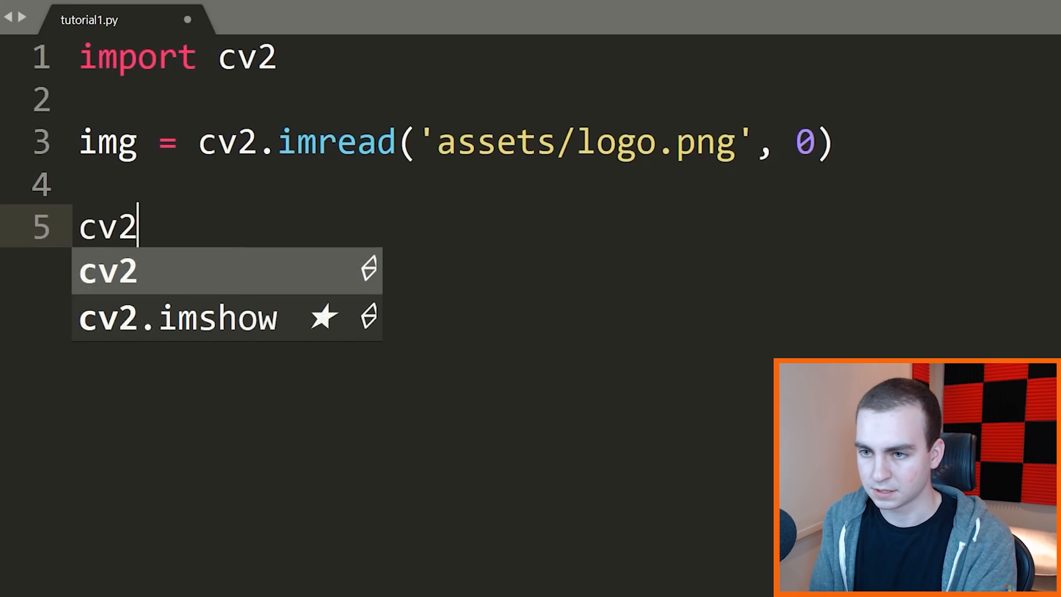
- Add cv2.imshow('Image', img) and begin cv2.waitKey(0) on the next line
text(.)
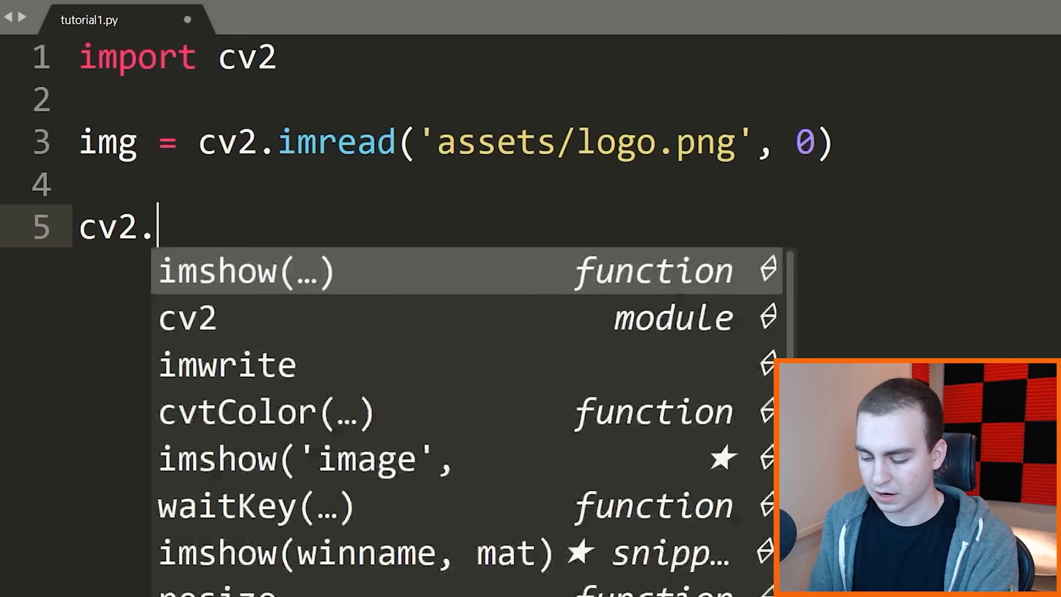
text(imshow(i)
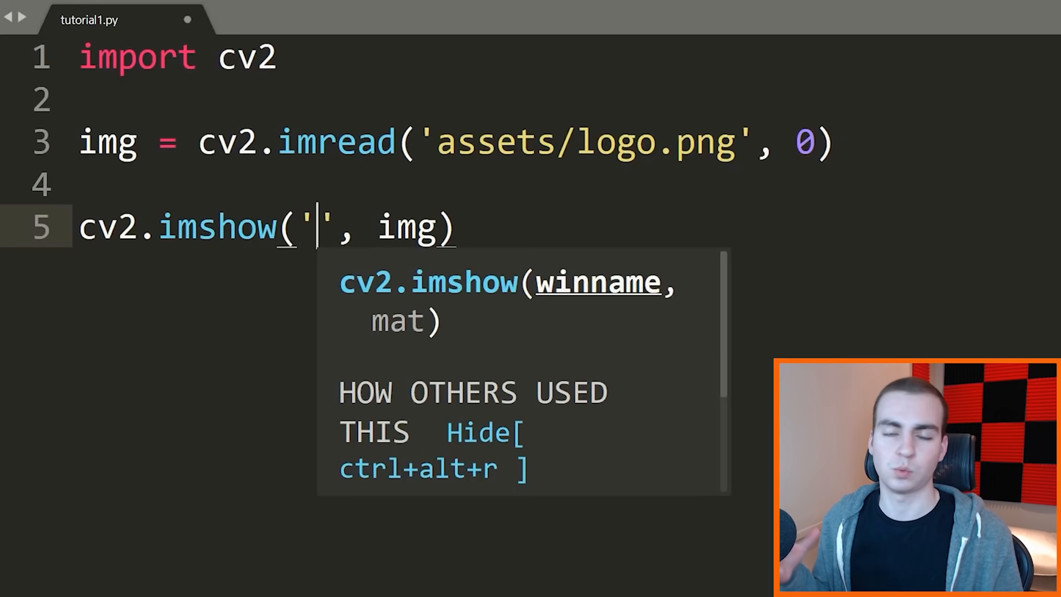
text(Ima)
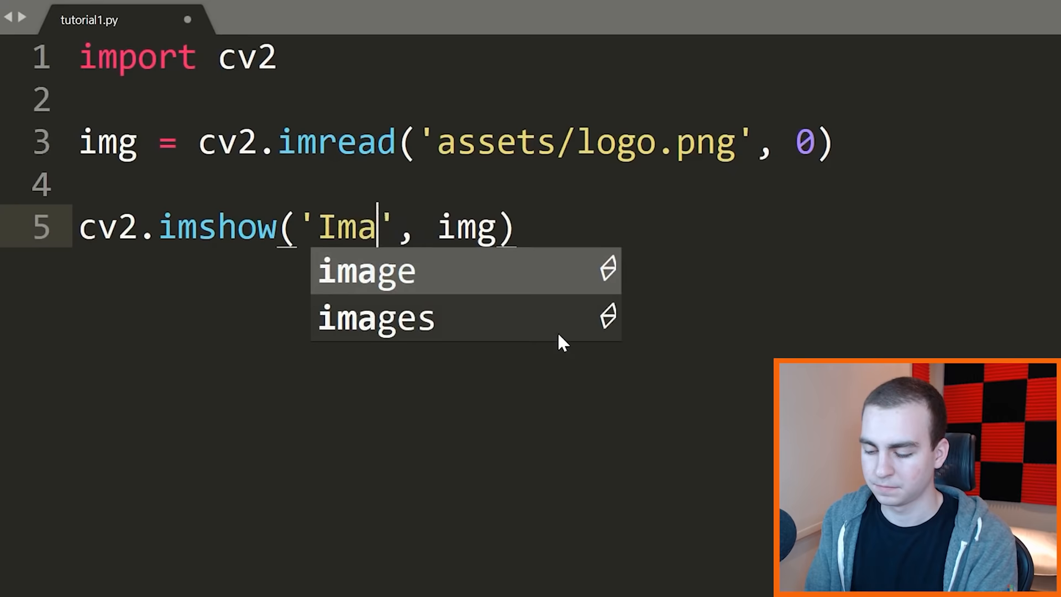
key(Tab)
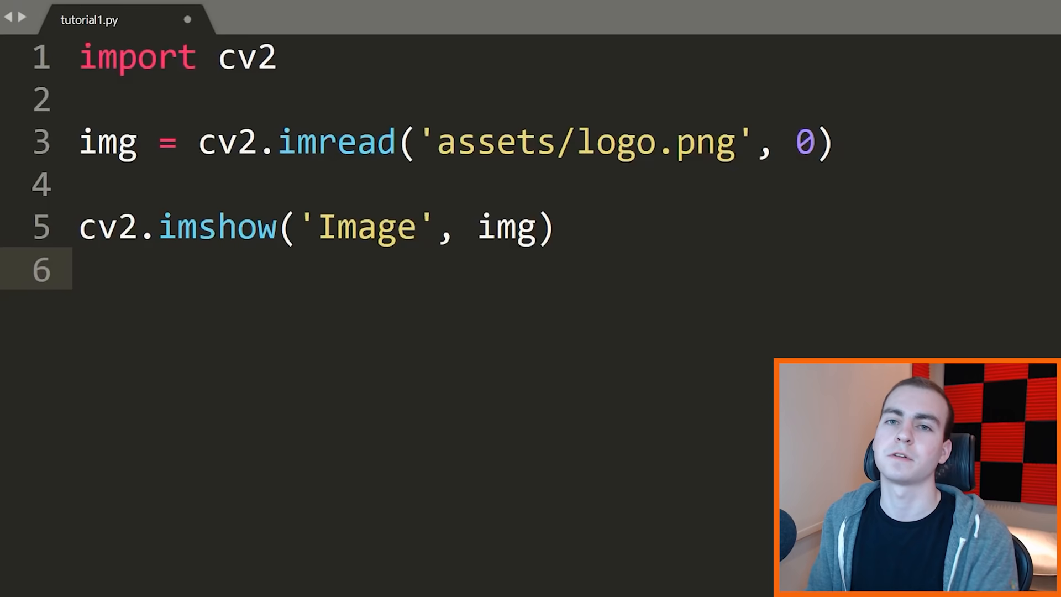
text(cv2.waitKey(0)
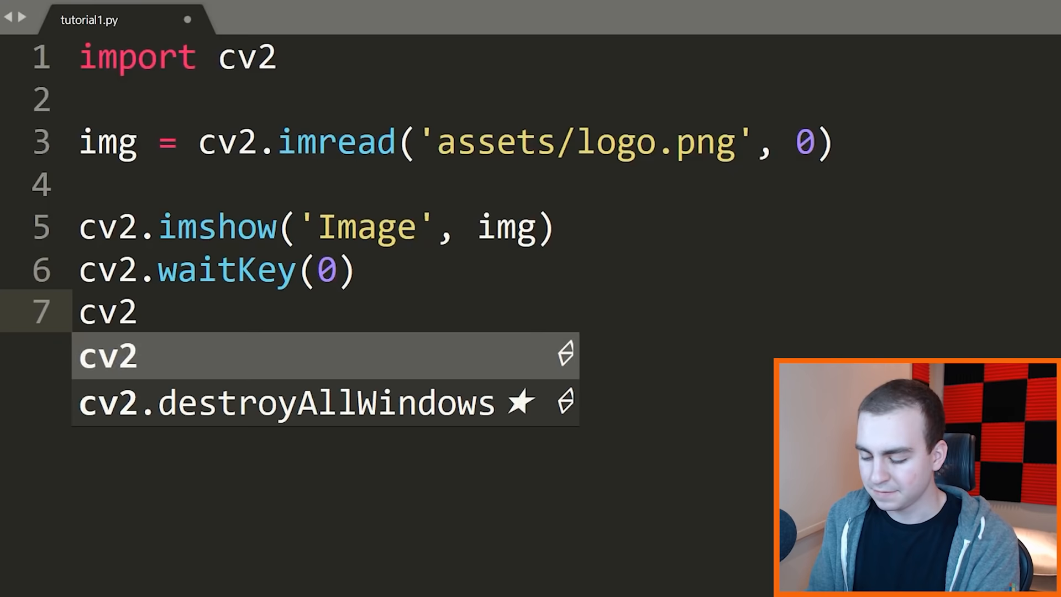
text(.destroyAllWindows()
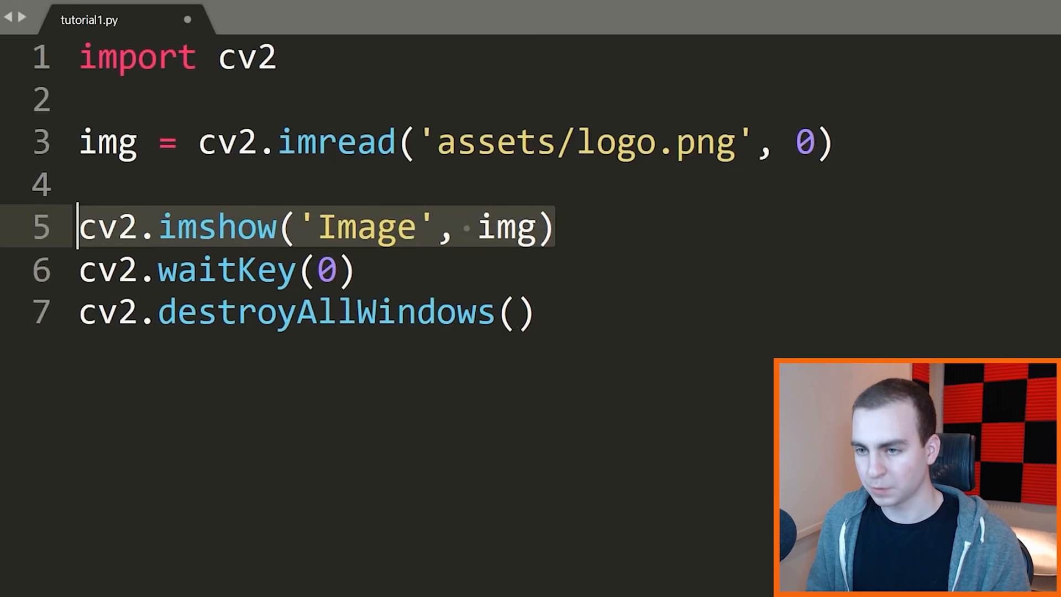
- Try waitKey delays of 5 and 10, then select the value to restore 0
text(5)
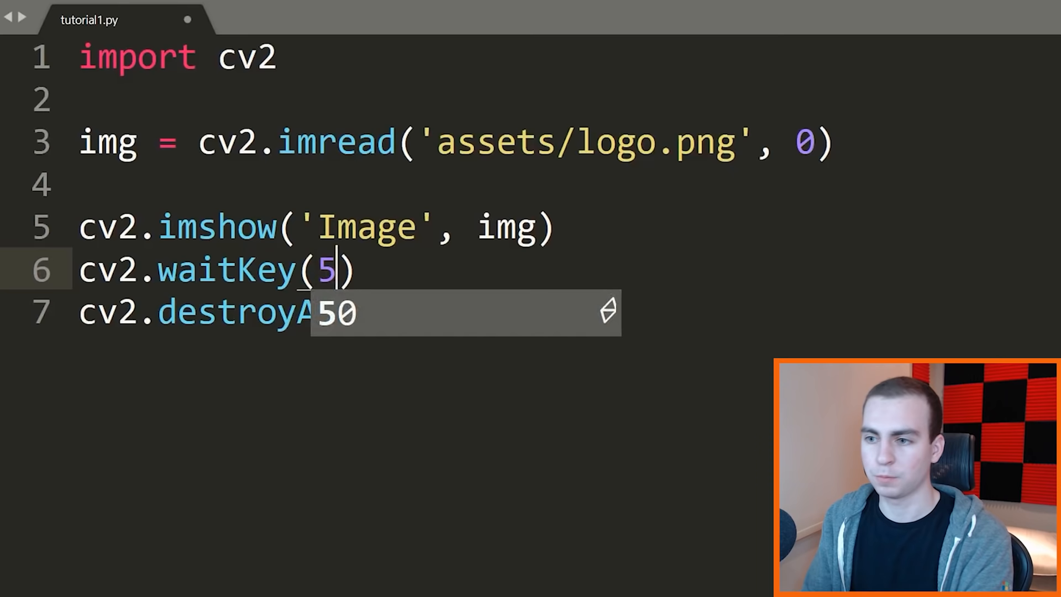
key(Escape)
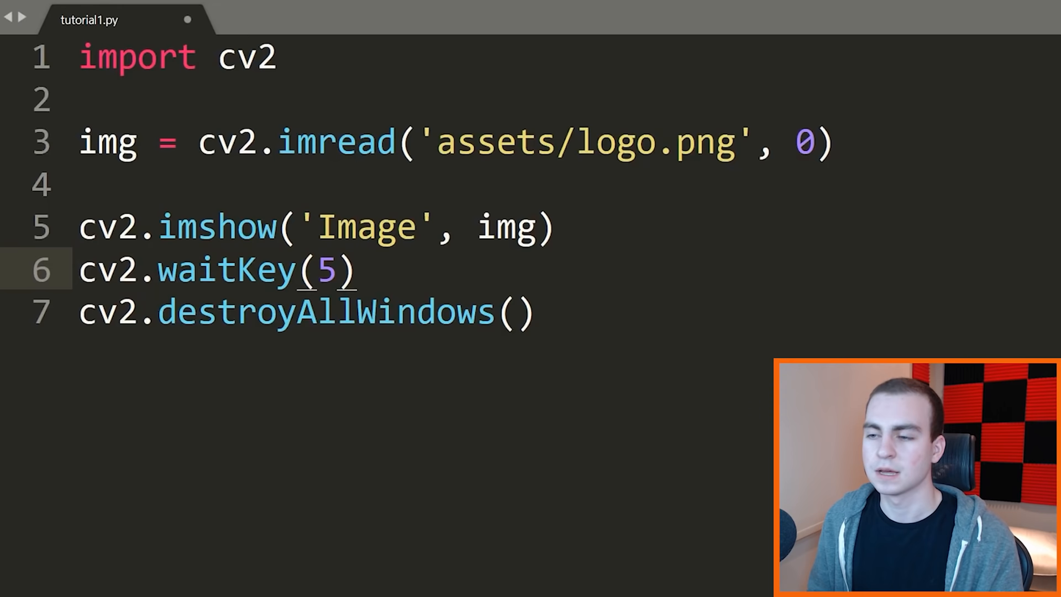
text(0)
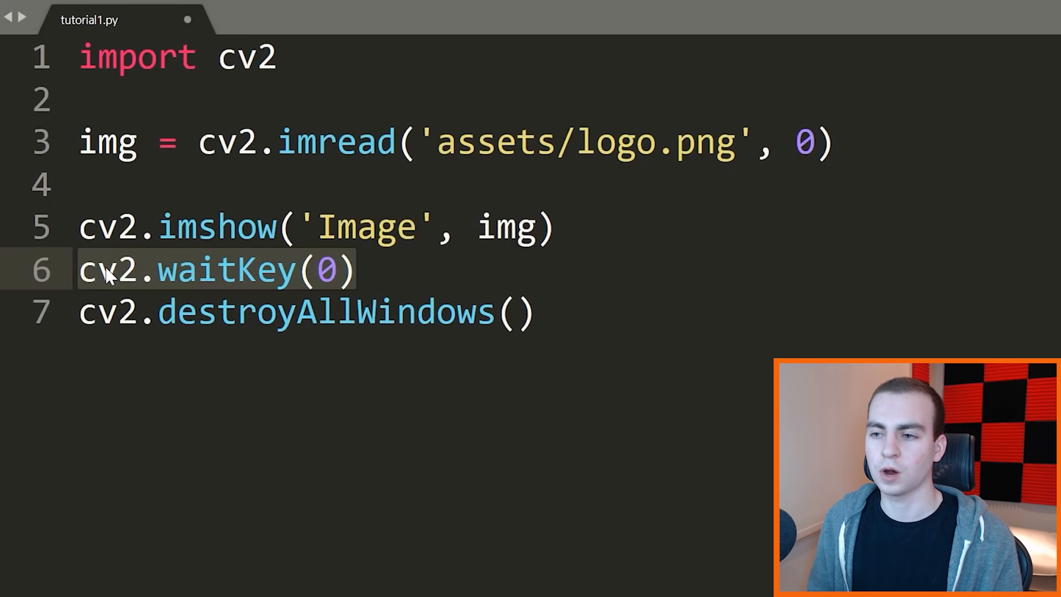
text(1)
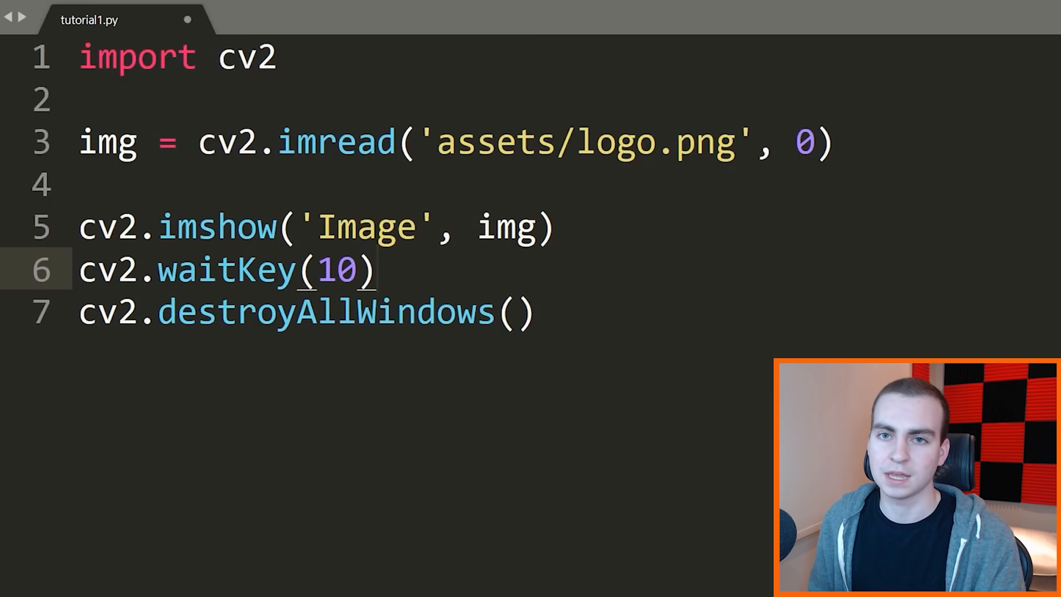
double_click(335, 269)
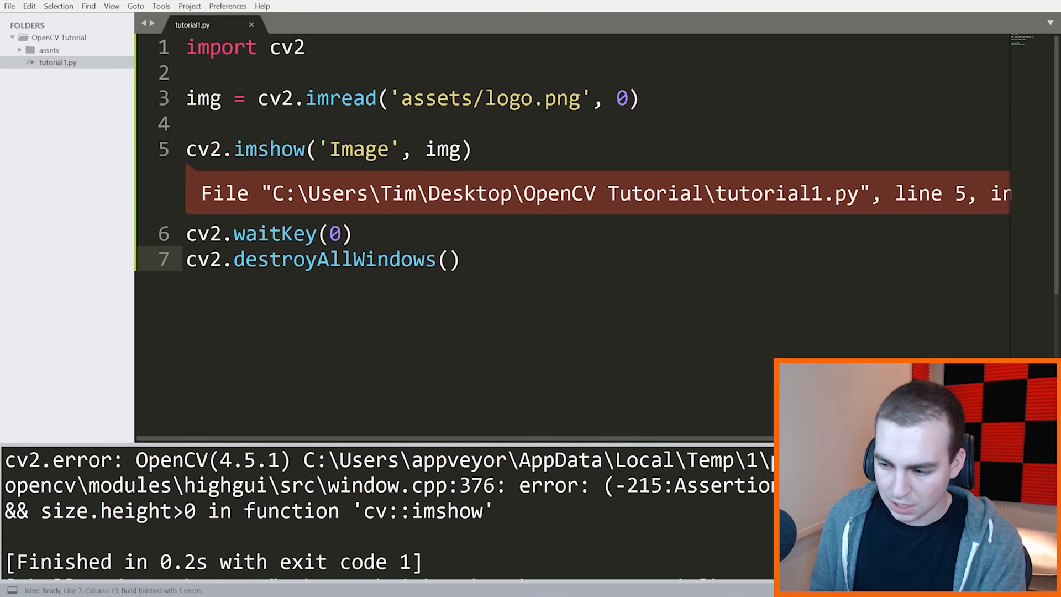
- Correct the imread path extension from logo.png to assets/logo.jpg and rerun
click(48, 50)
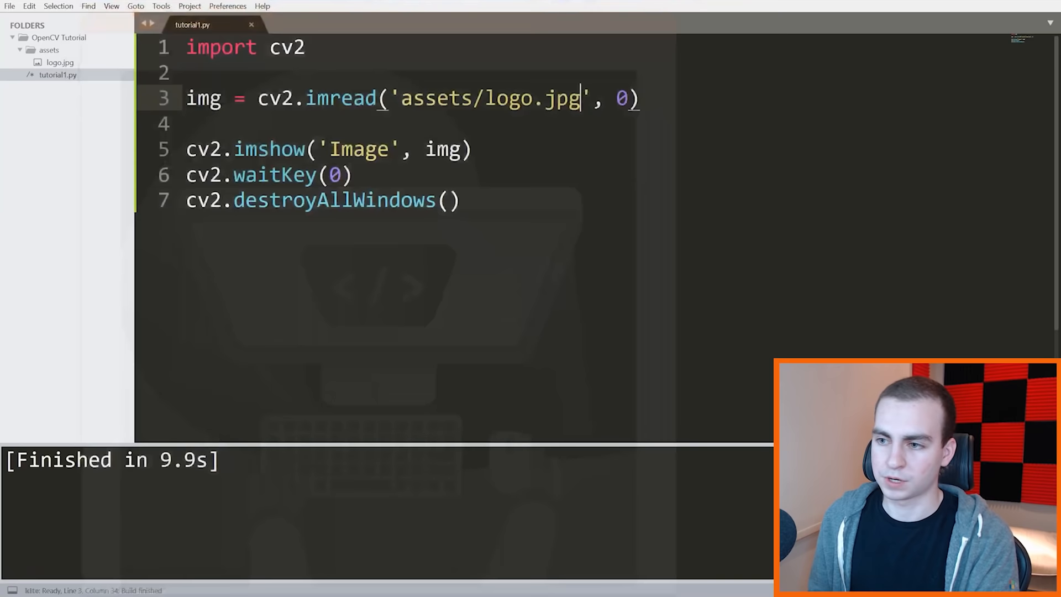
- Change the imread flag to 1, run the script, and dismiss the image window
text(-1)
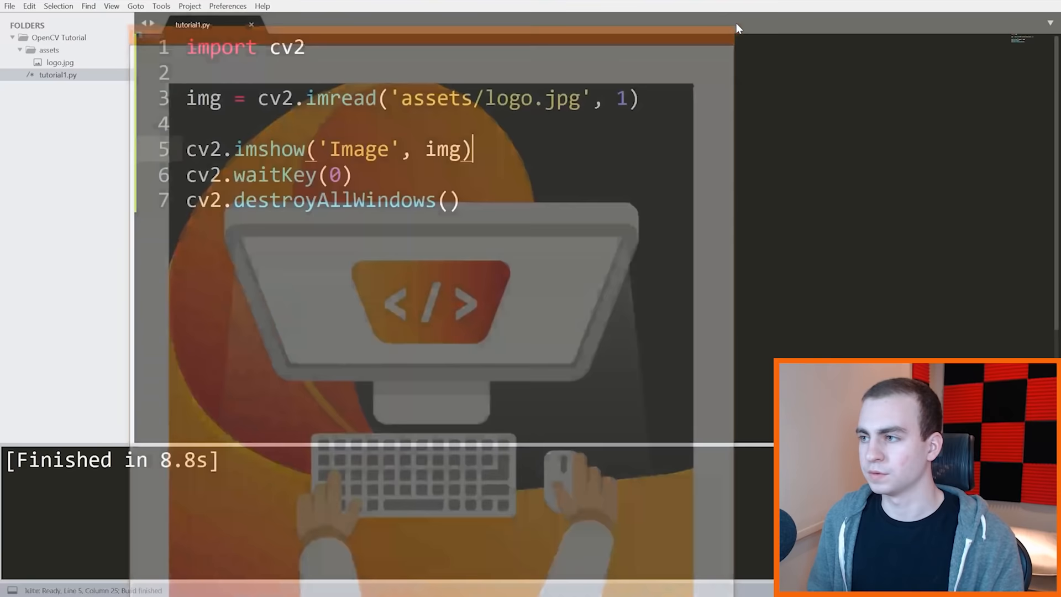
key(enter)
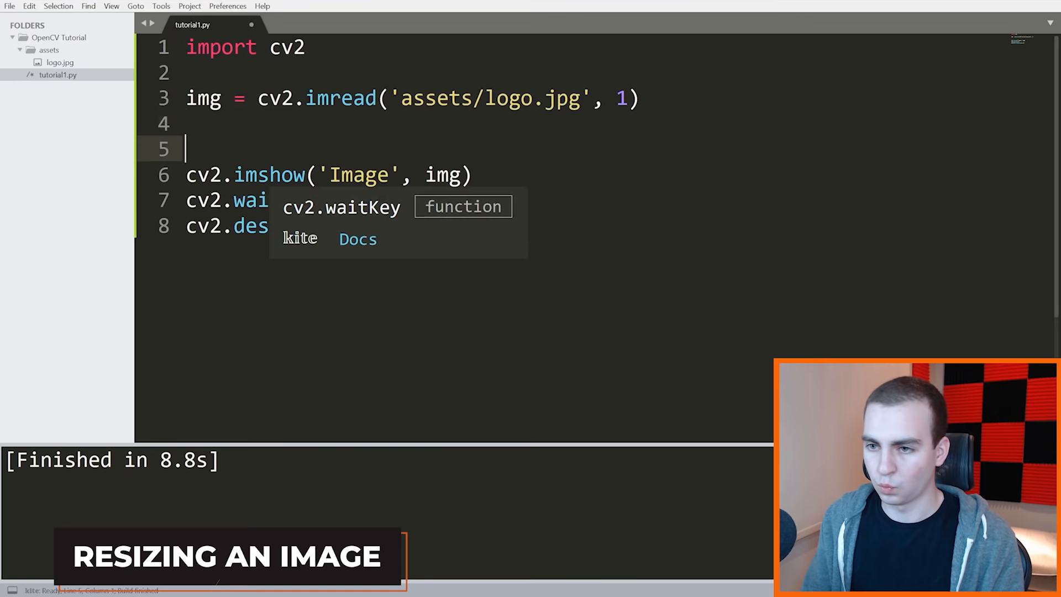
- Add line 4 resizing img to (400, 400) with cv2.resize, then select the first 400 to replace
text(i)
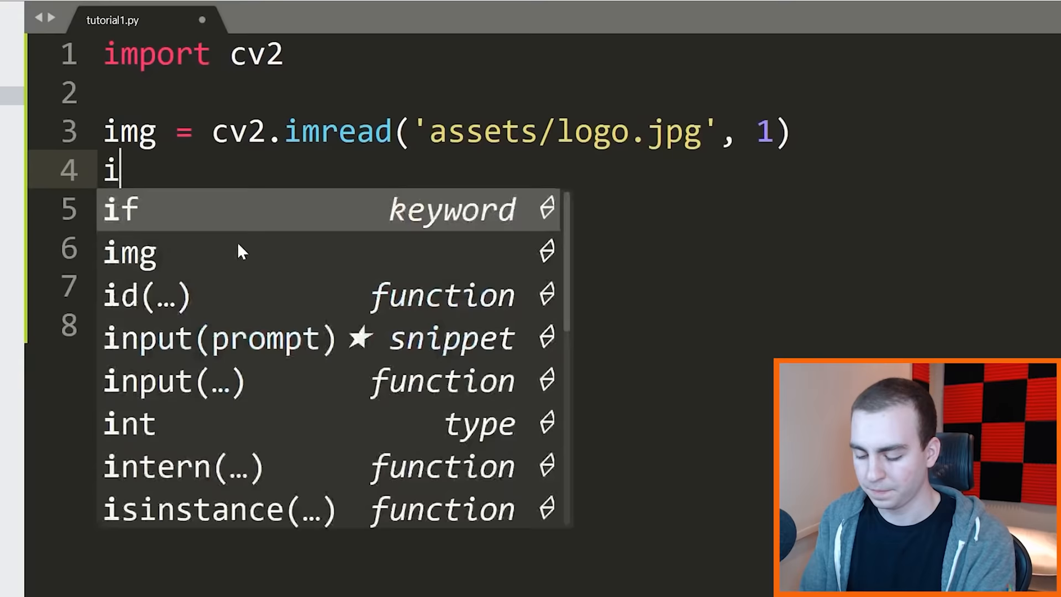
text(mg = cv2.)
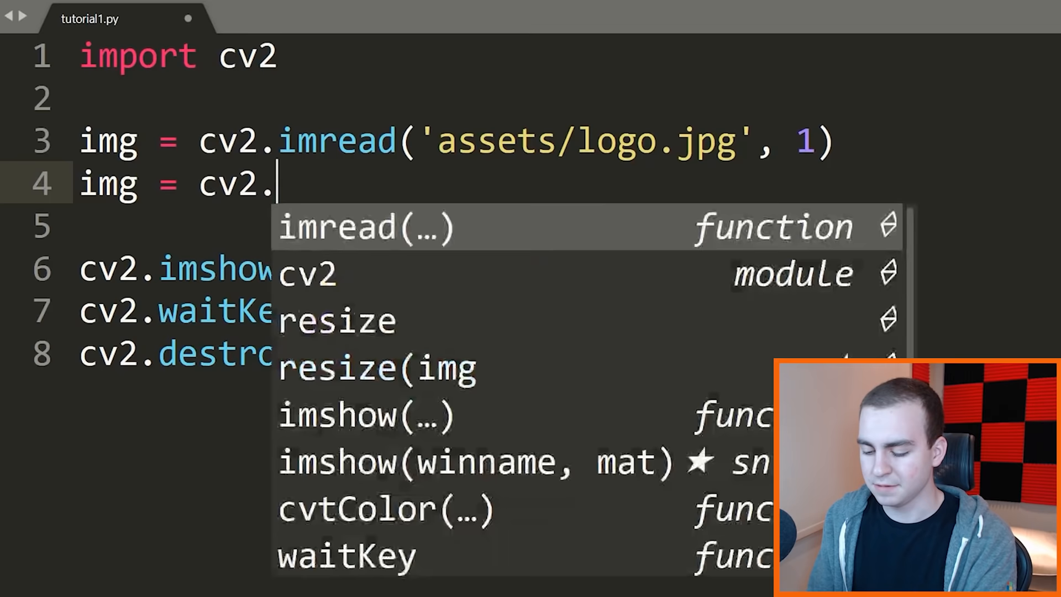
text(resize(img)
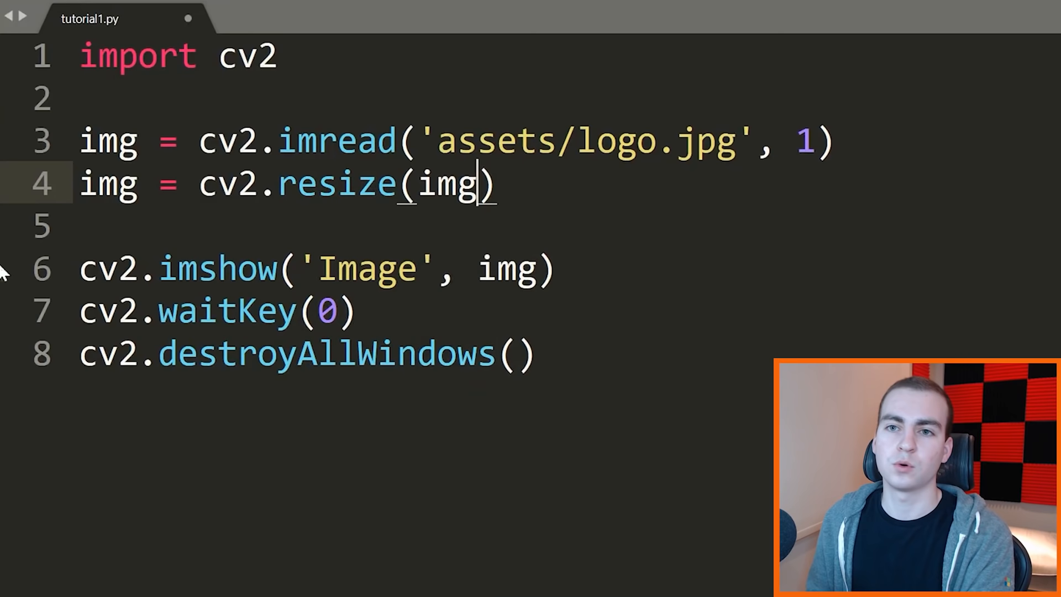
text(, ()
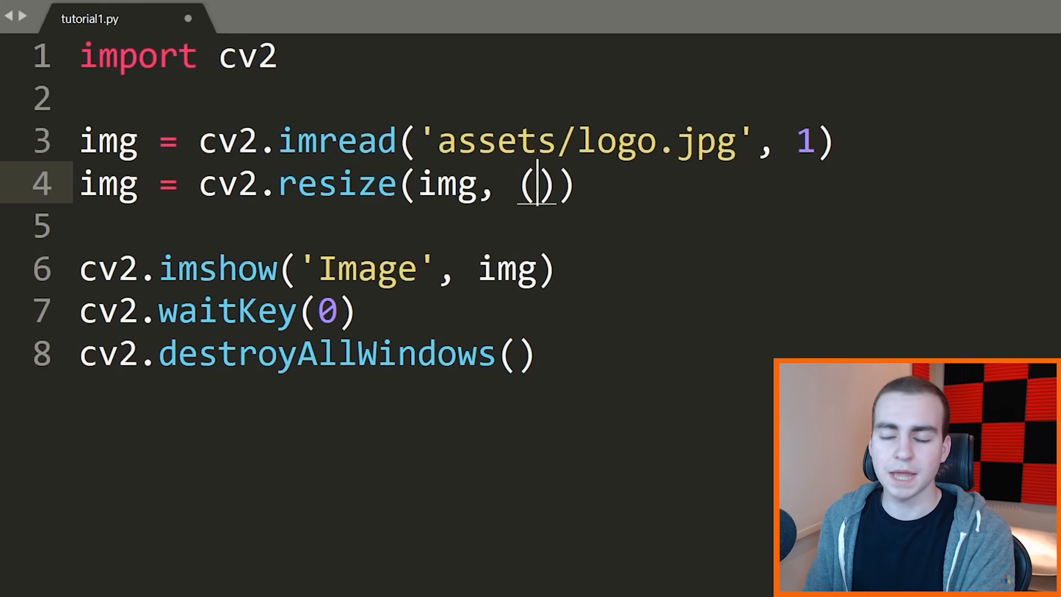
text(400, 400)
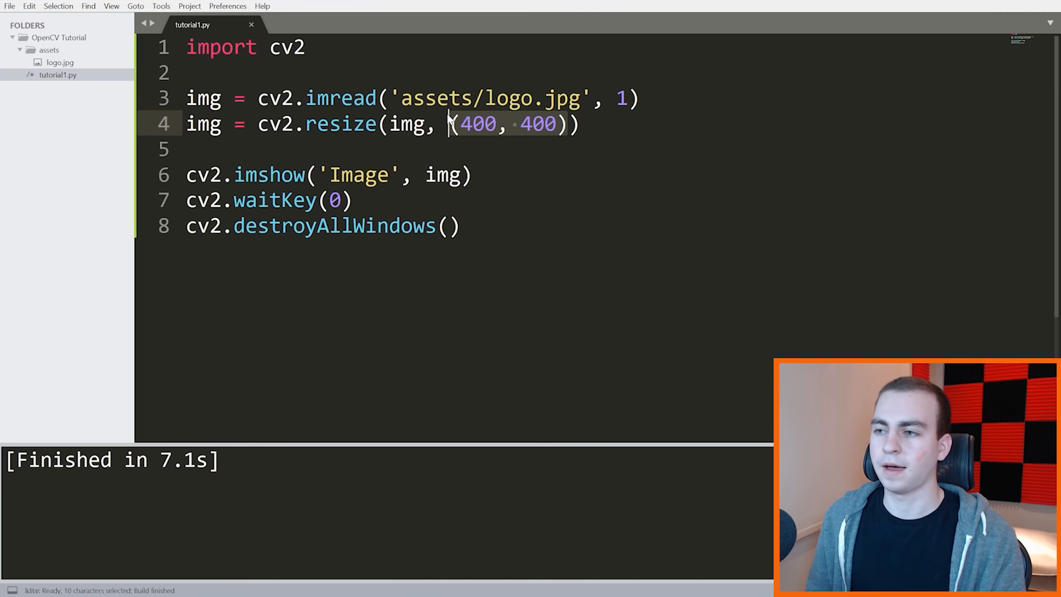
double_click(537, 124)
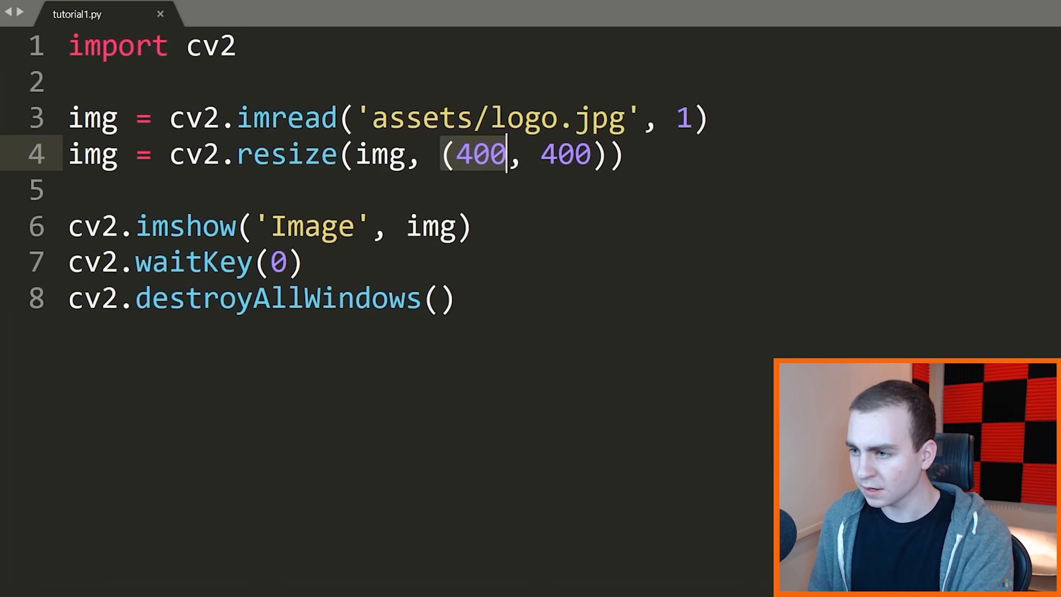
- Rewrite the resize call to size (0, 0) with fx=0.5 and fy=0.5, halving the image
text((0, 0),)
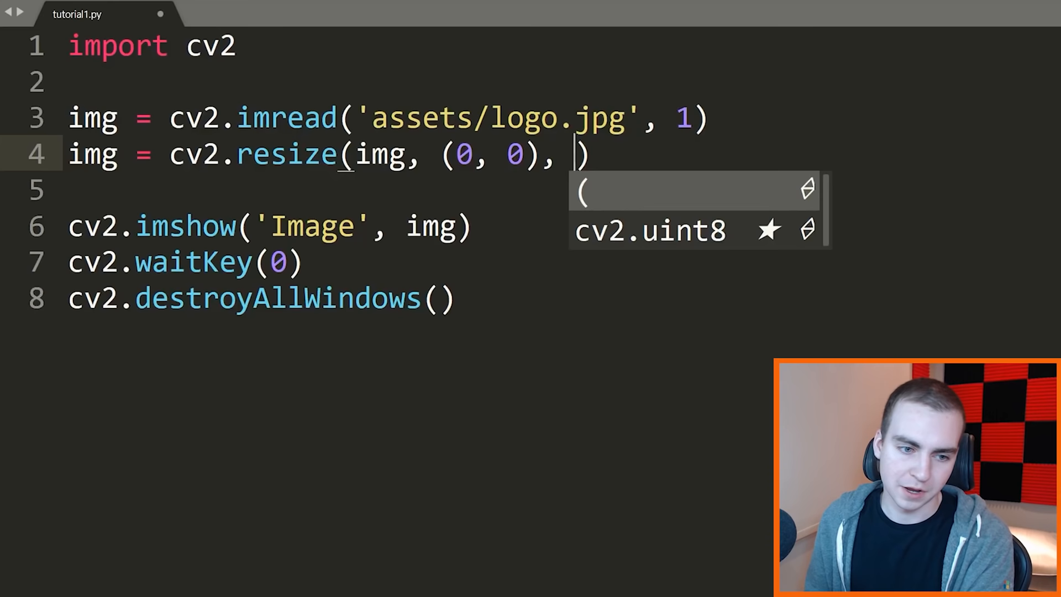
text(fx=)
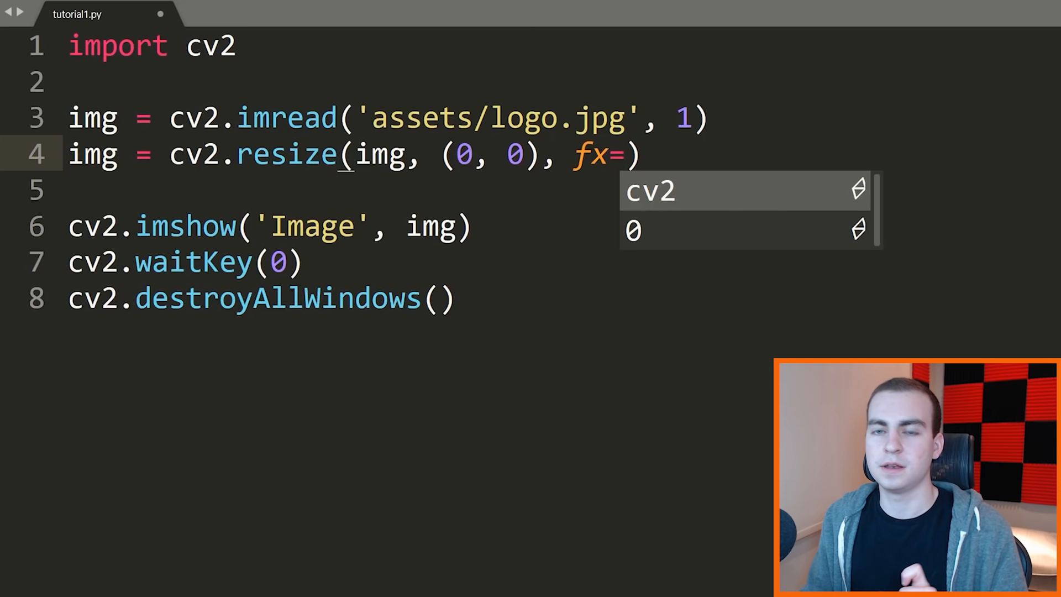
text(0.5)
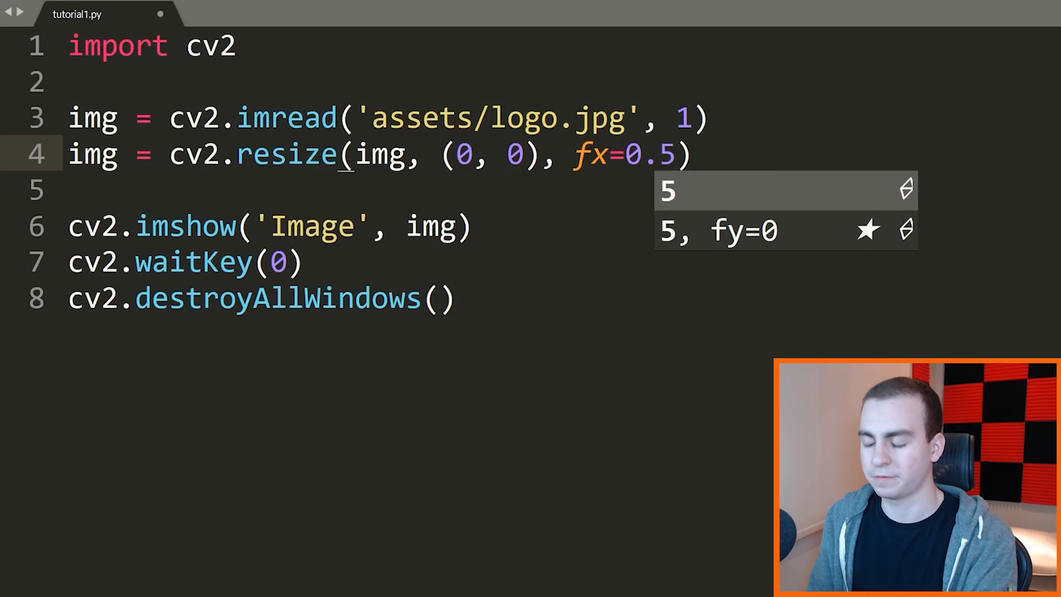
text(, fy=0.5)
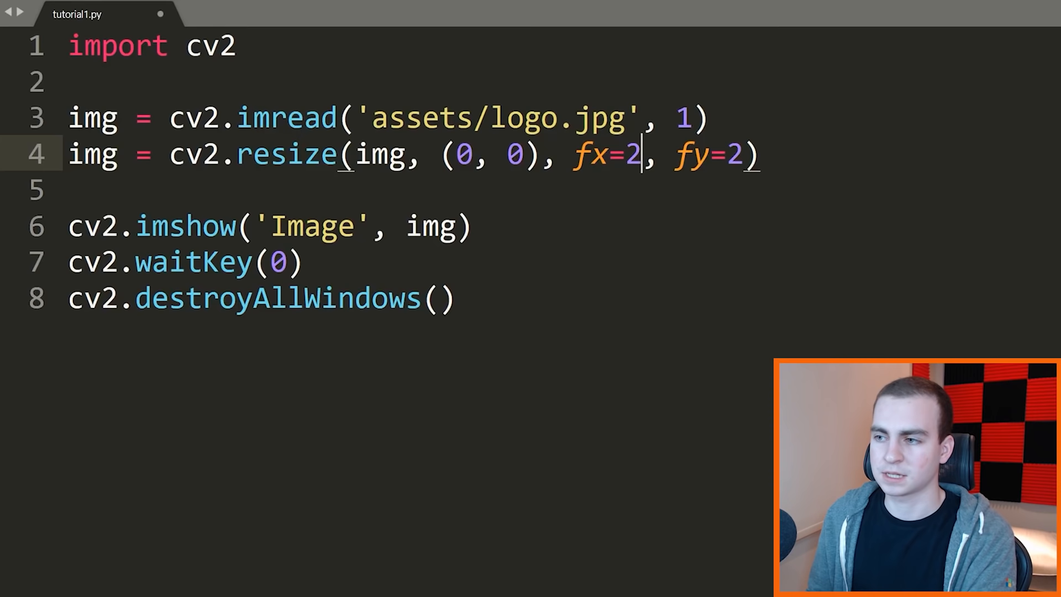
text(0.5)
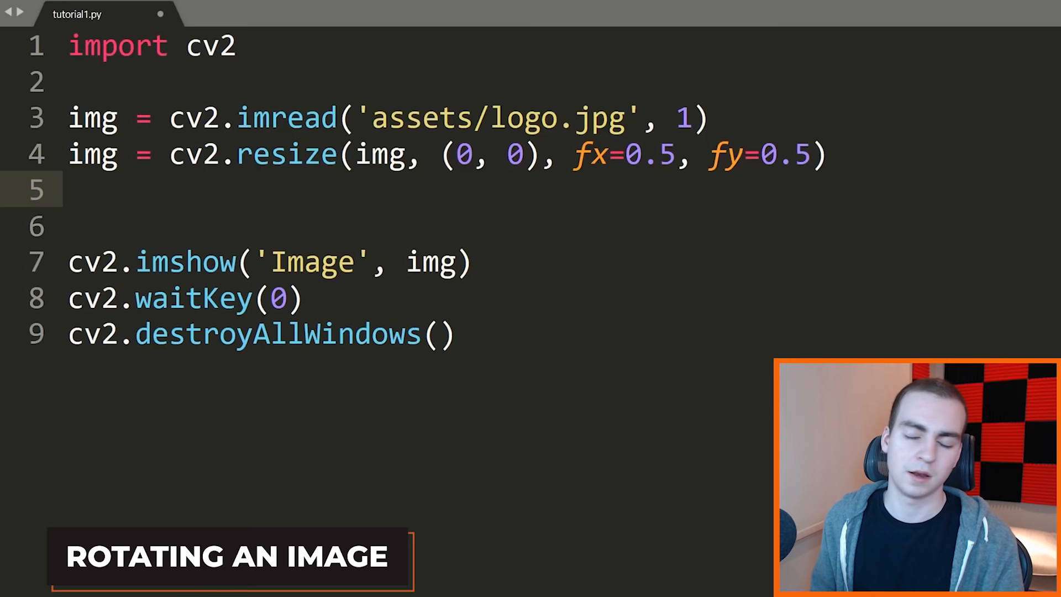
- Add line 5: img = cv2.rotate(img, cv2.cv2.ROTATE_90_COUNTERCLOCKWISE) via autocomplete
text(img =)
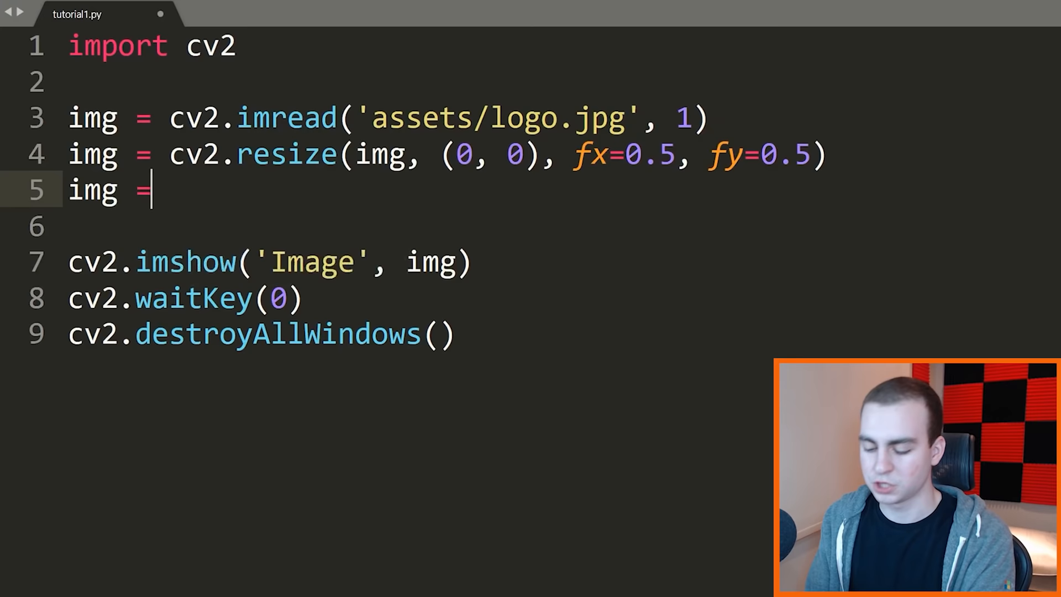
text(cv2.rotate()
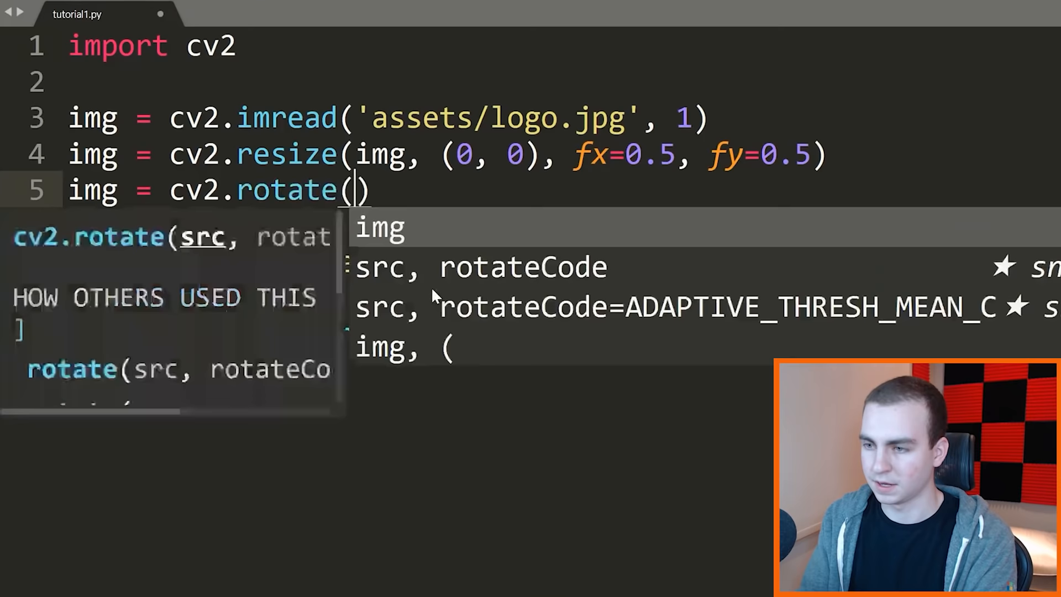
text(img,)
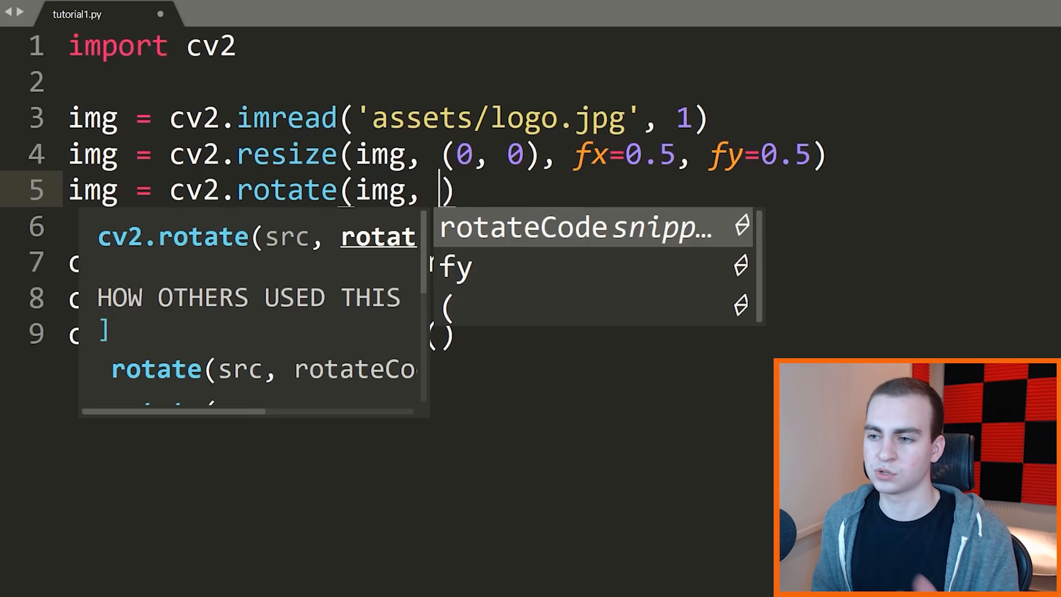
text(cv2.cv2)
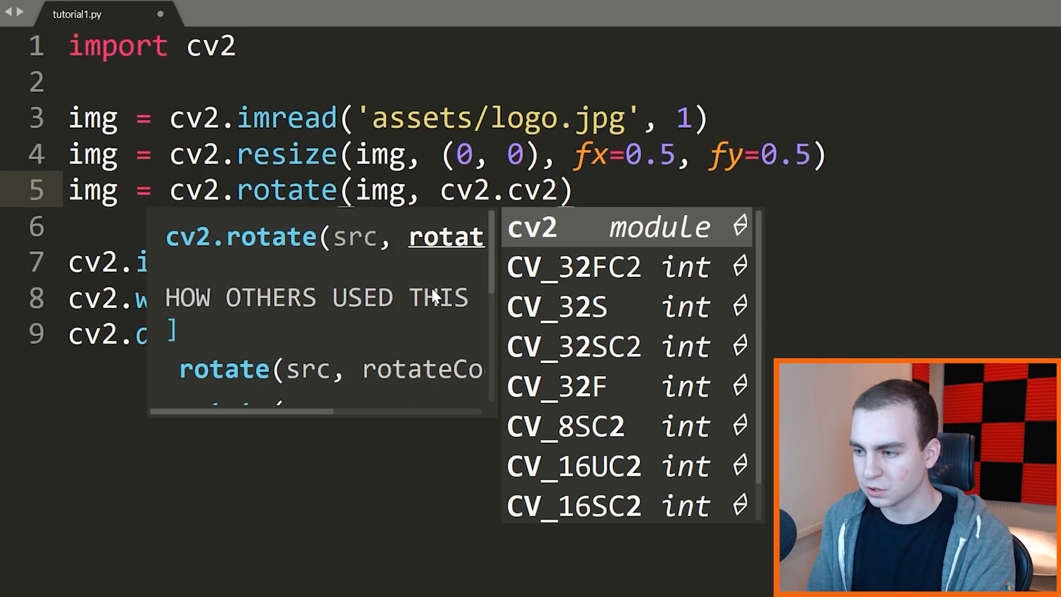
text(.ROTAT)
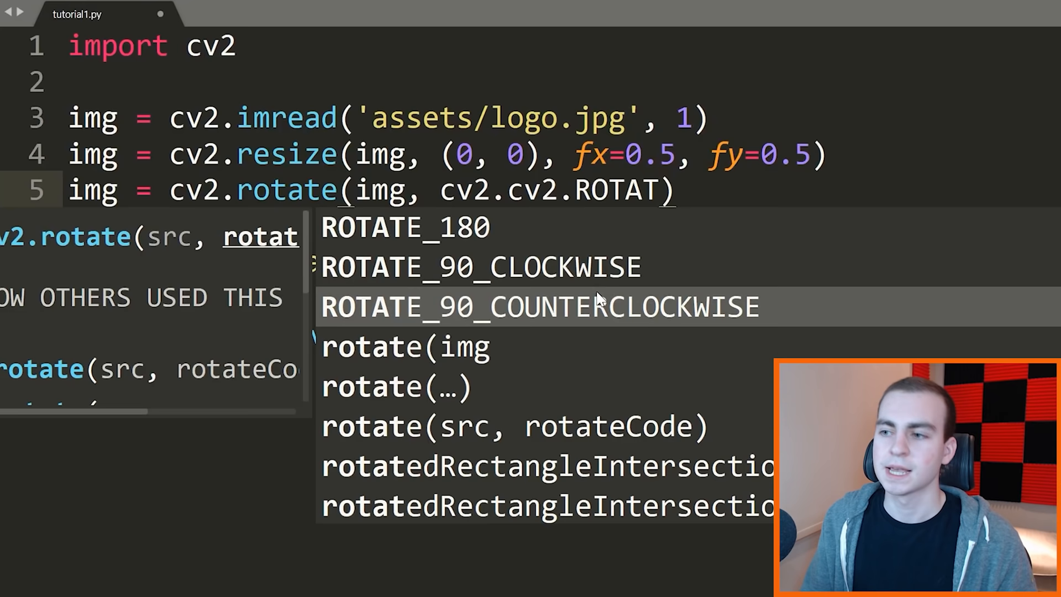
mouse_move(500, 267)
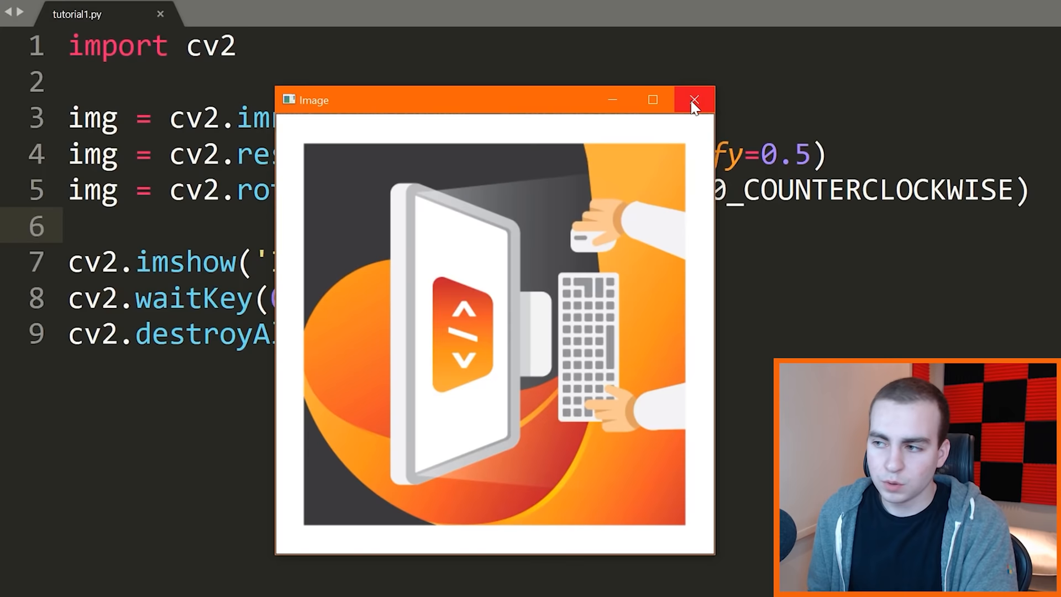
- Close the rotated logo preview and switch the rotate flag to ROTATE_90_CLOCKWISE
click(693, 100)
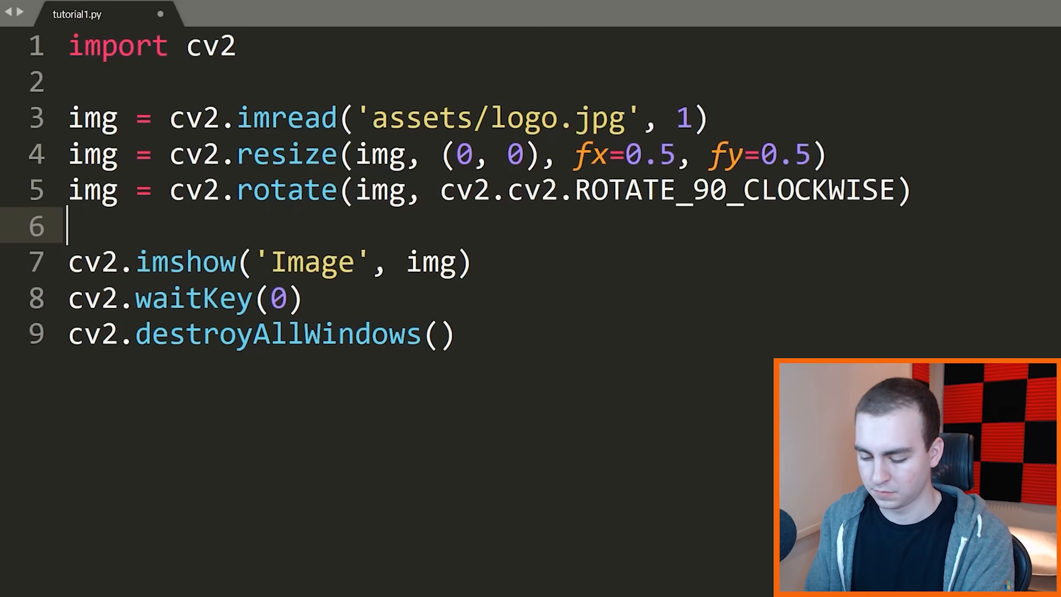
- Add line 7 writing the result with cv2.imwrite('new_img.jpg', img)
text(cv2.imwrite()
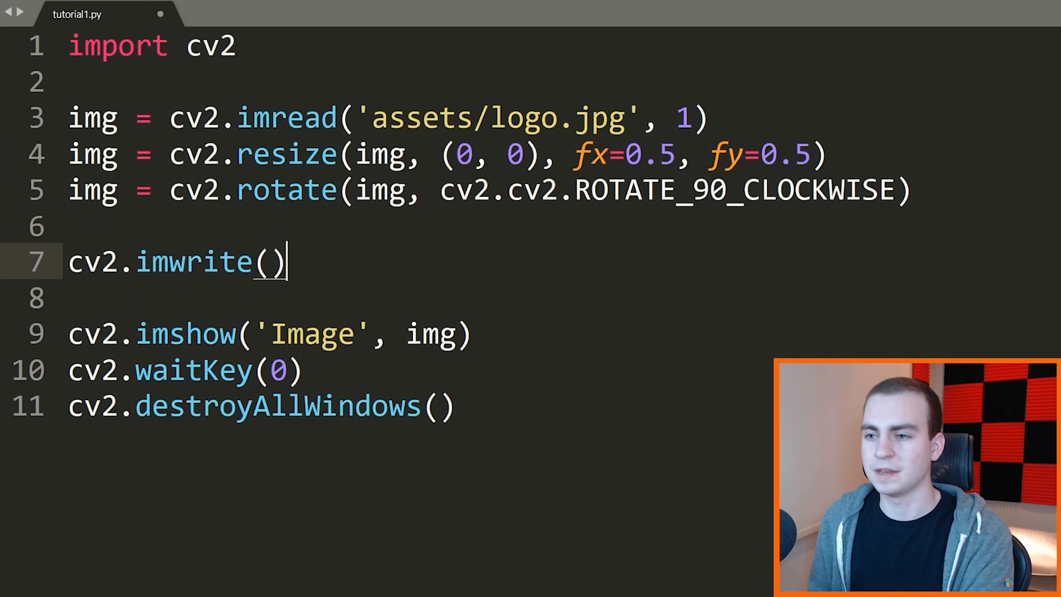
text('new_img')
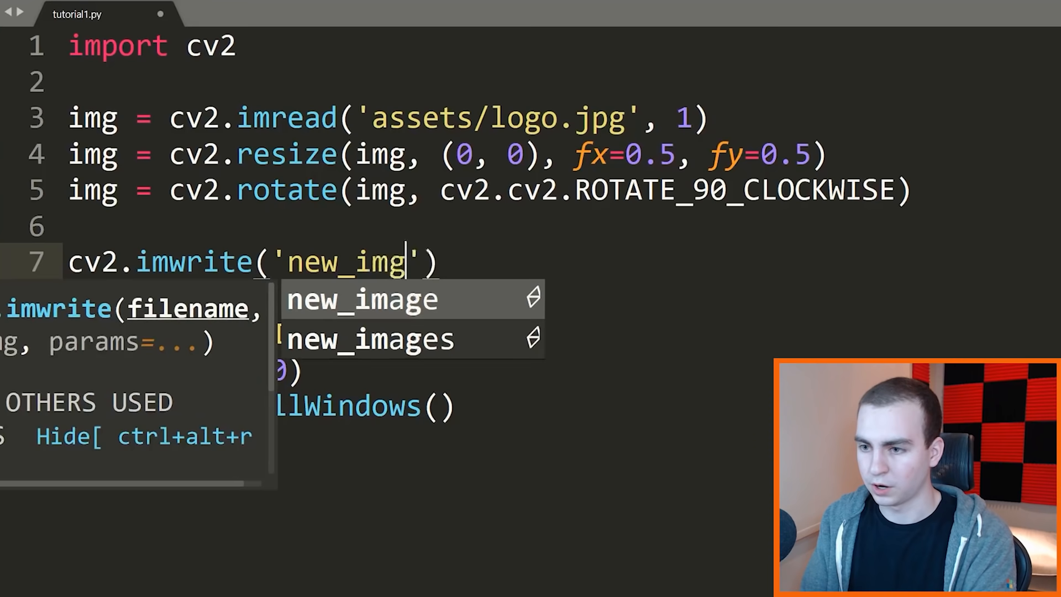
text(.jpg', img)
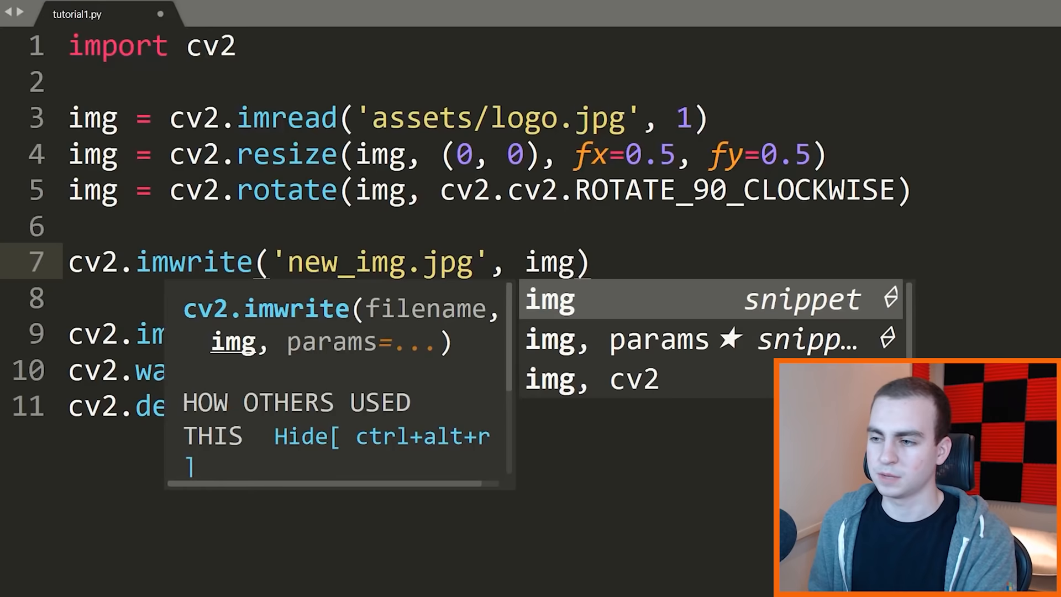